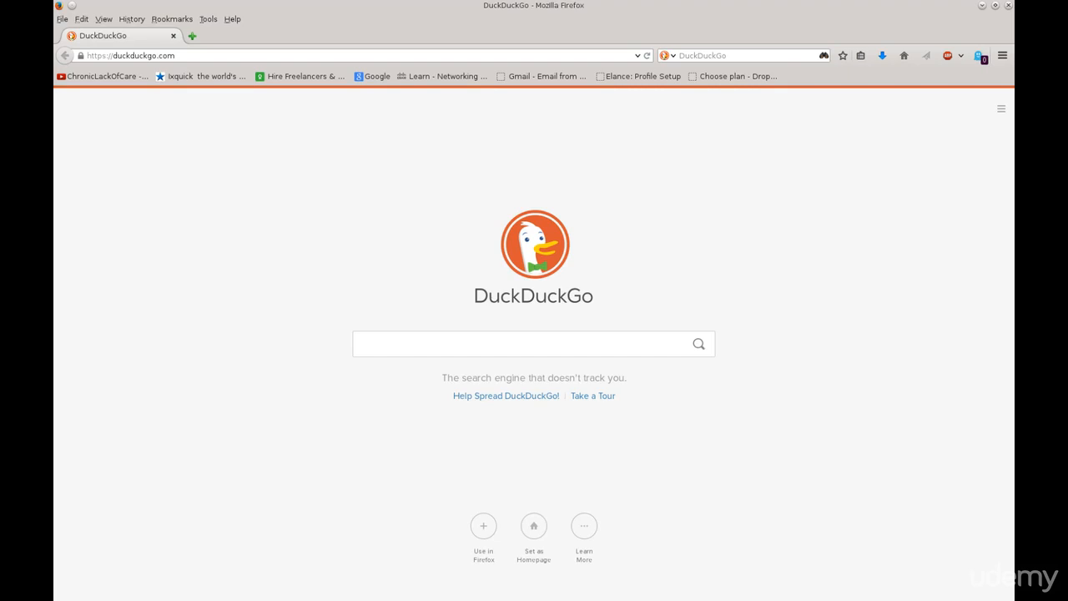
# Search DuckDuckGo for "airmon-ng" and show the results.
pyautogui.write('airmon-ng')
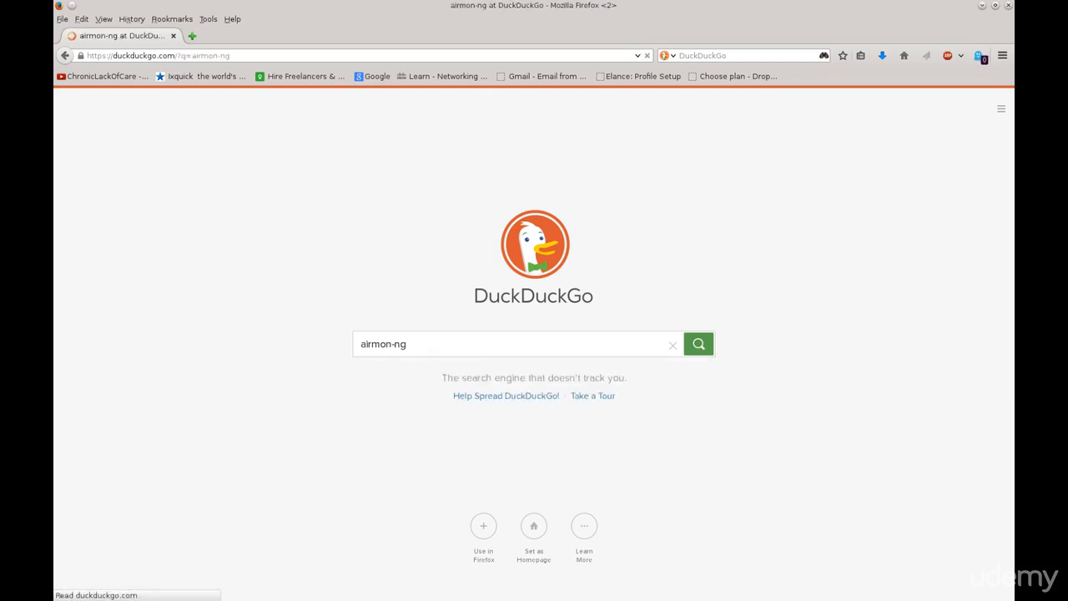
pyautogui.click(698, 344)
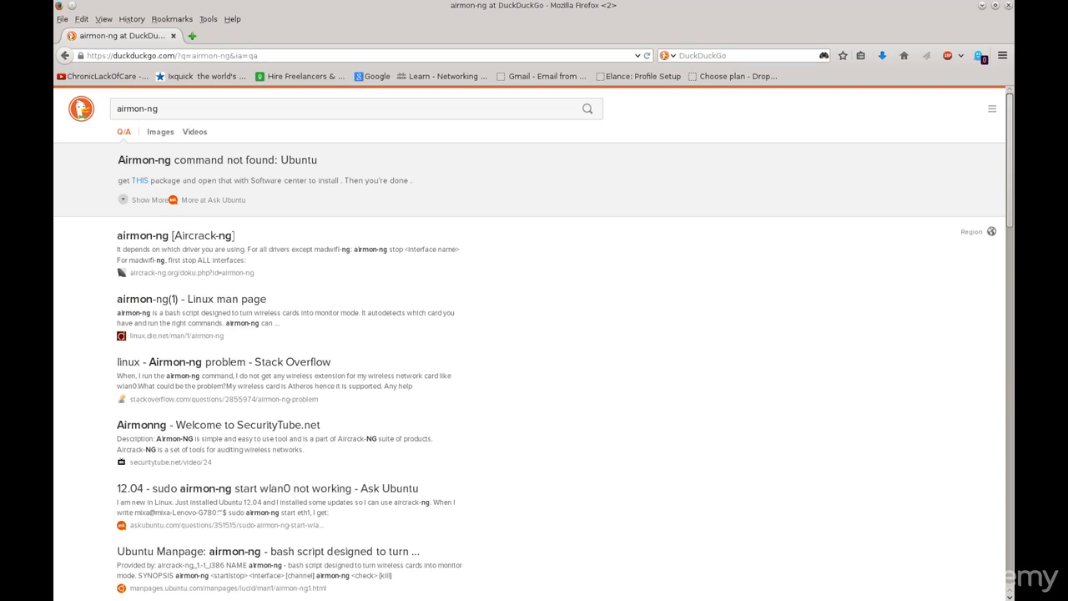
pyautogui.moveTo(175, 235)
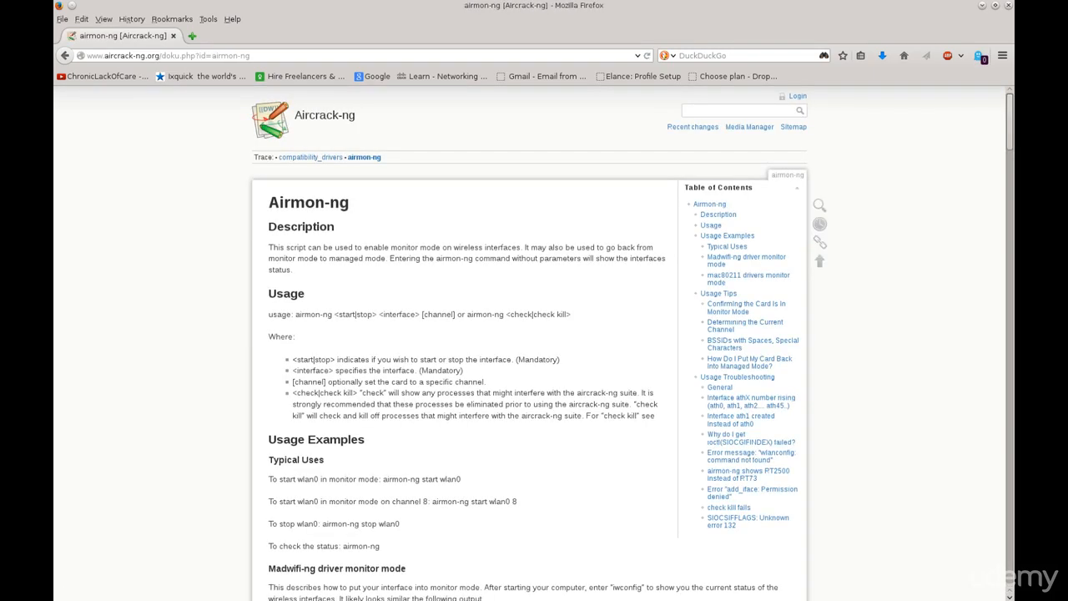
# Follow the compatibility_drivers breadcrumb link from the airmon-ng documentation.
pyautogui.scroll(-3)
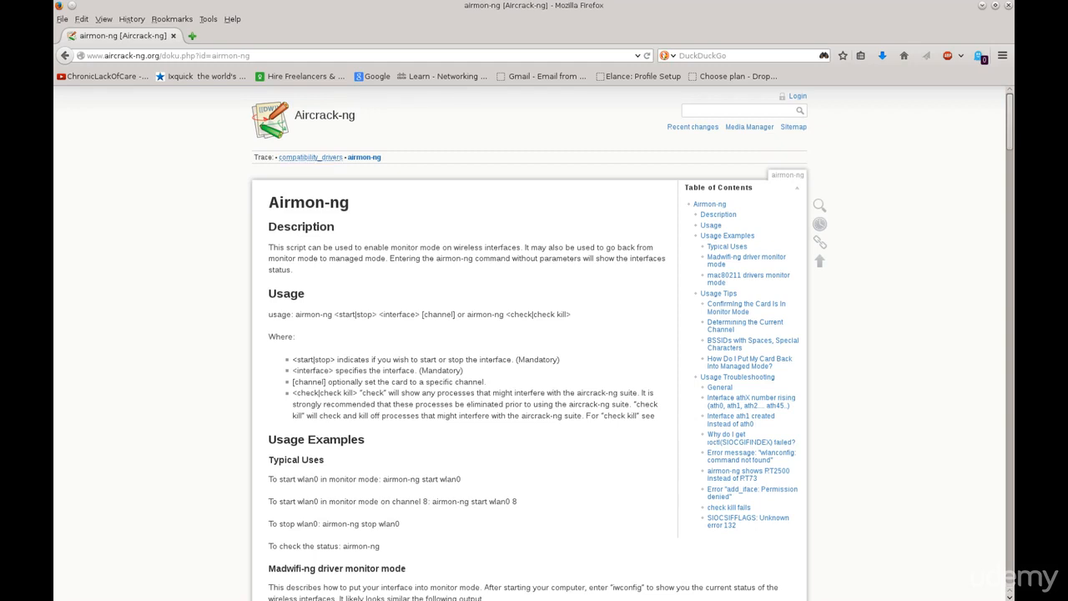
pyautogui.click(311, 157)
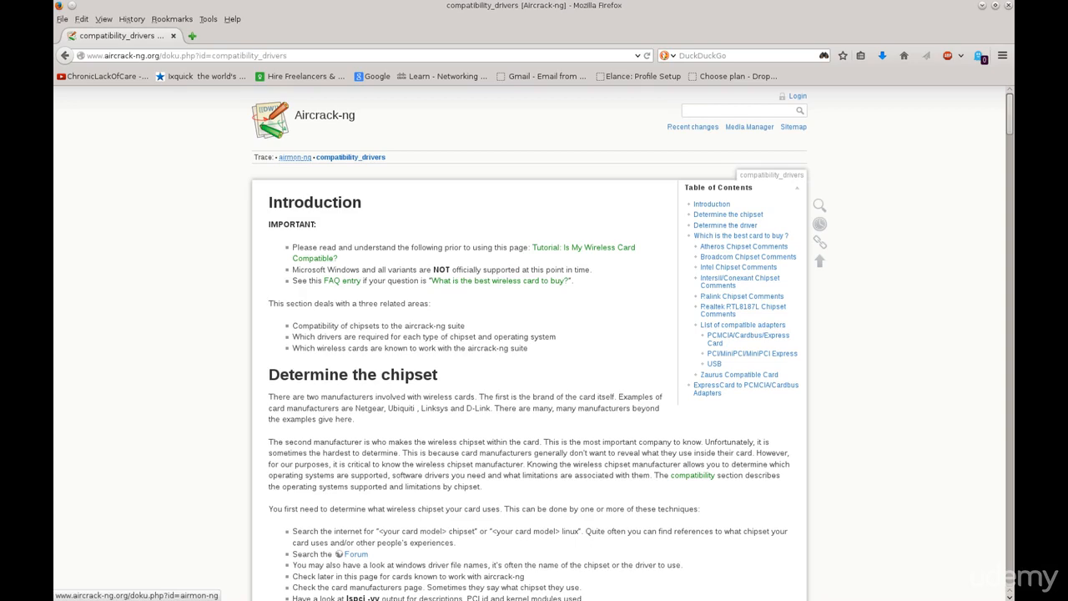
# Scroll down the compatibility drivers page to the chipset support table.
pyautogui.scroll(-3)
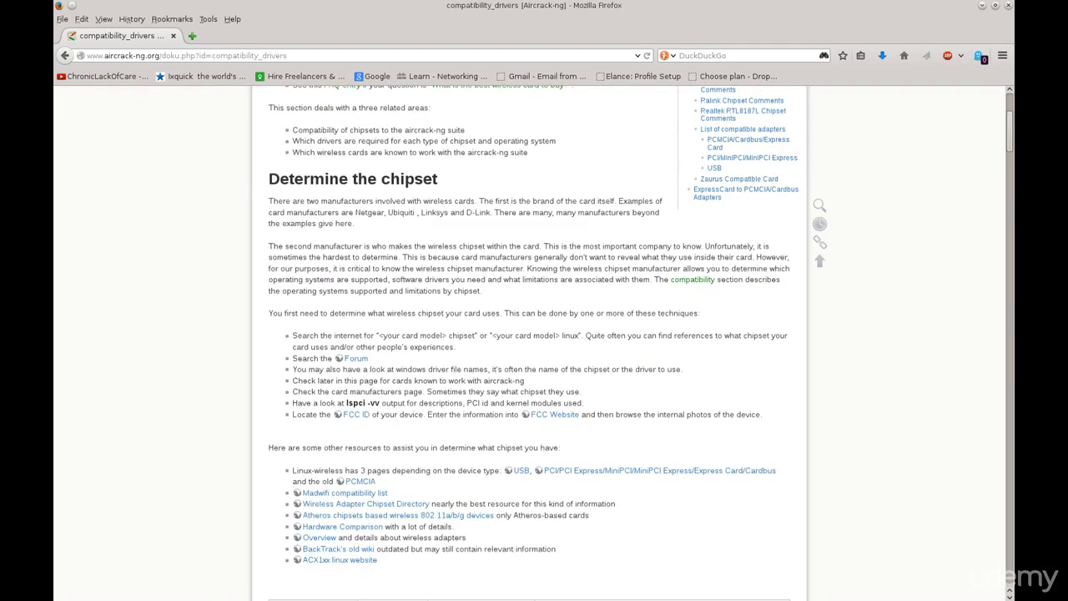
pyautogui.scroll(-3)
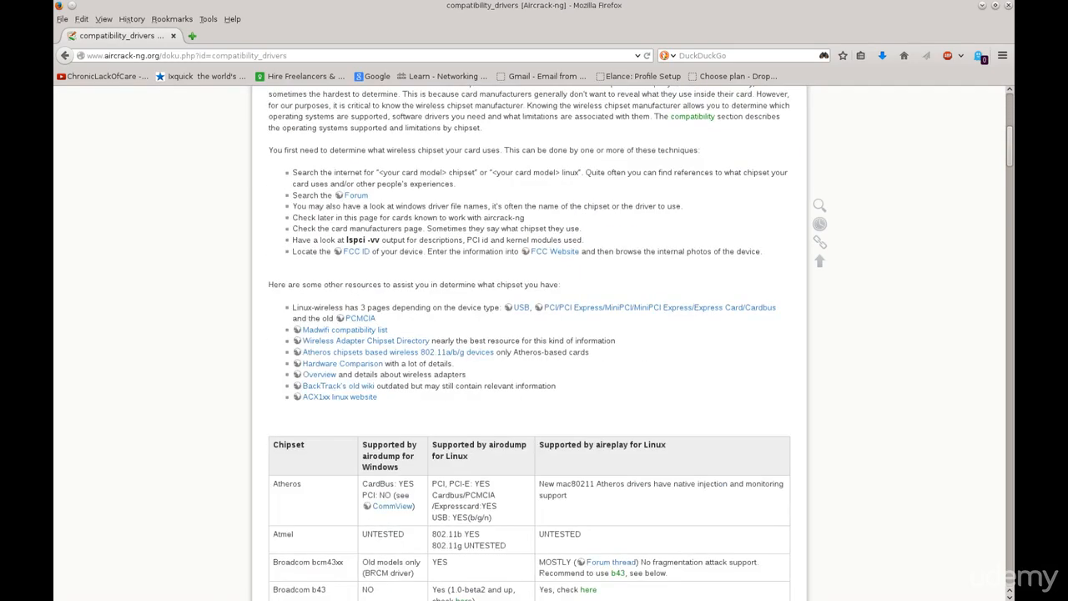
pyautogui.scroll(-3)
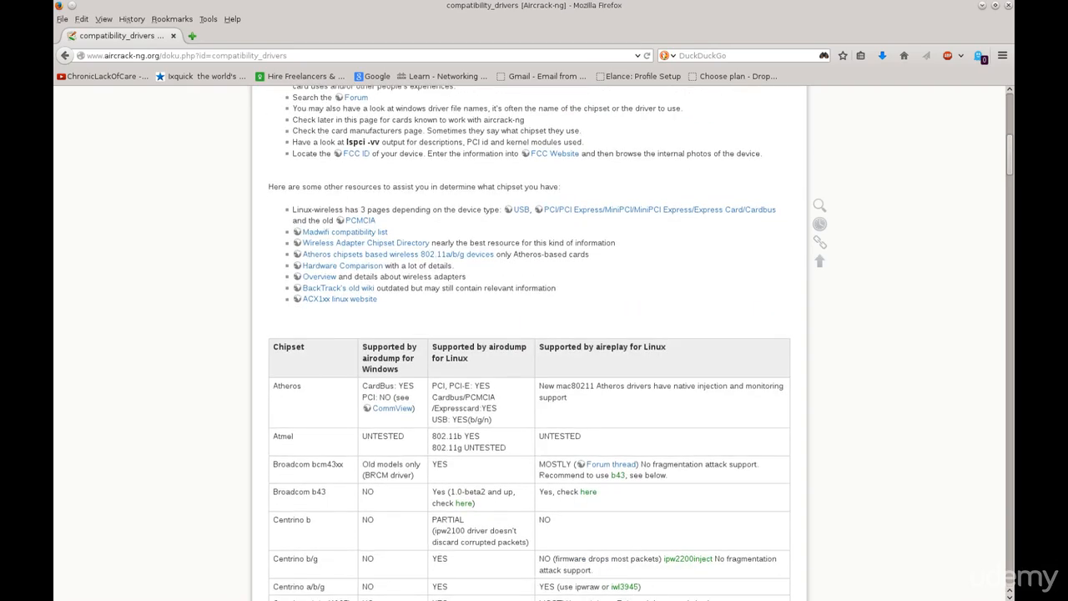
pyautogui.scroll(-3)
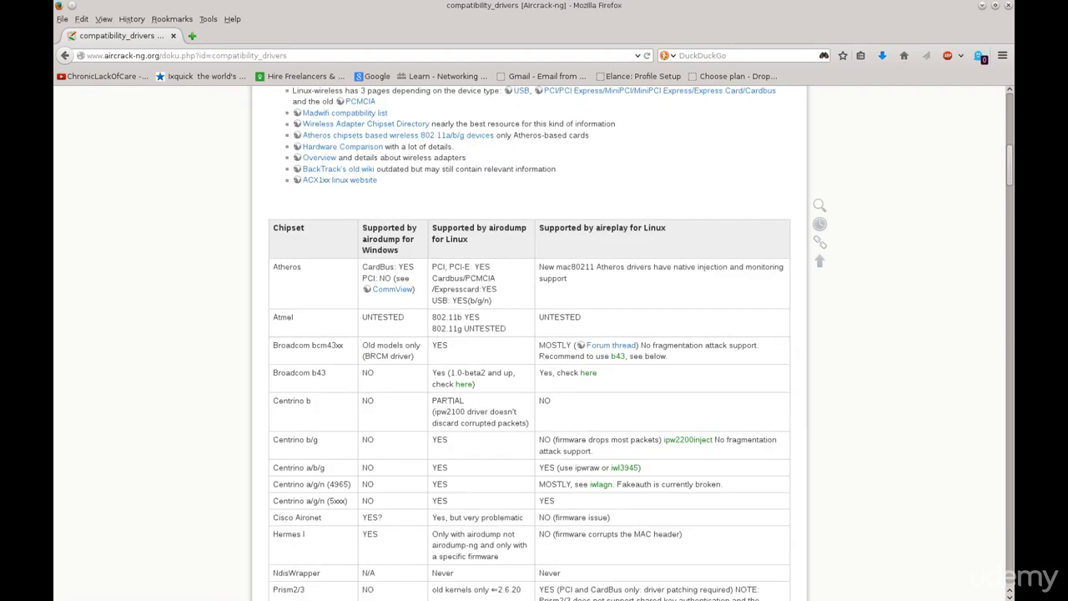
pyautogui.scroll(-3)
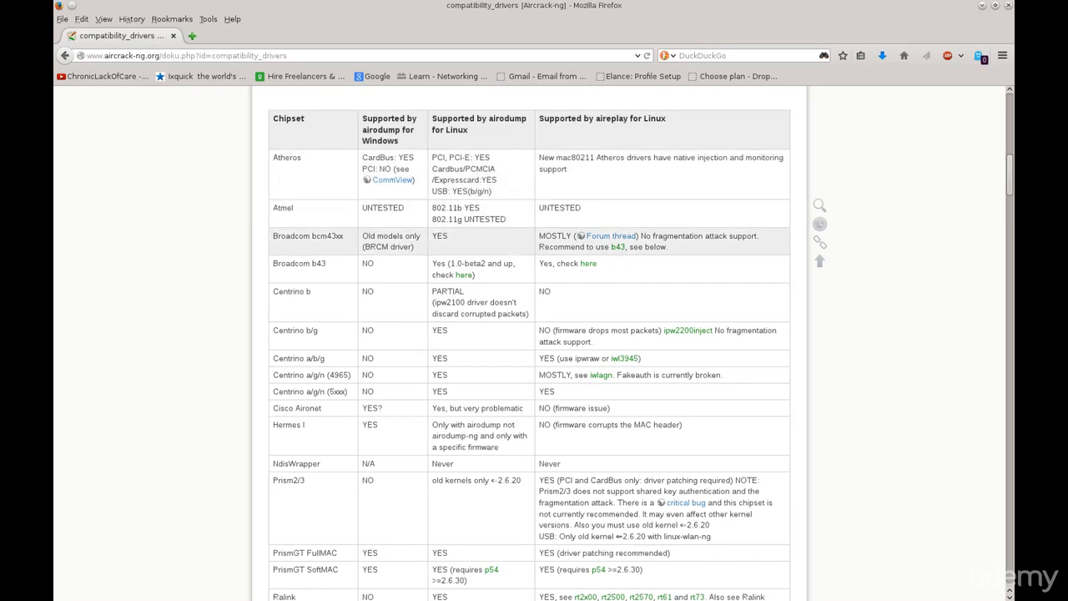
pyautogui.moveTo(526, 357)
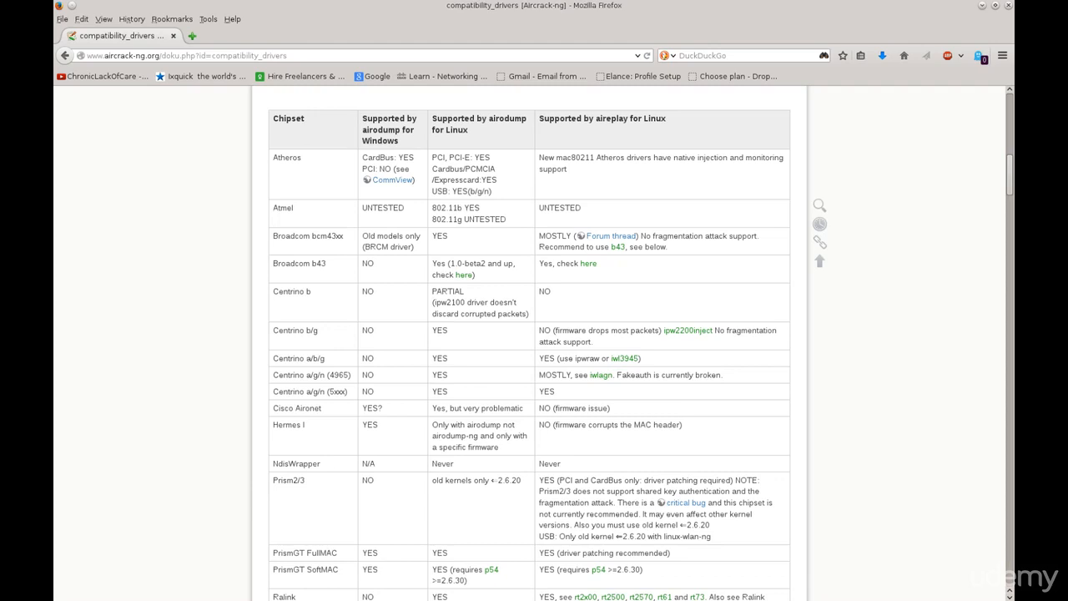
pyautogui.doubleClick(287, 157)
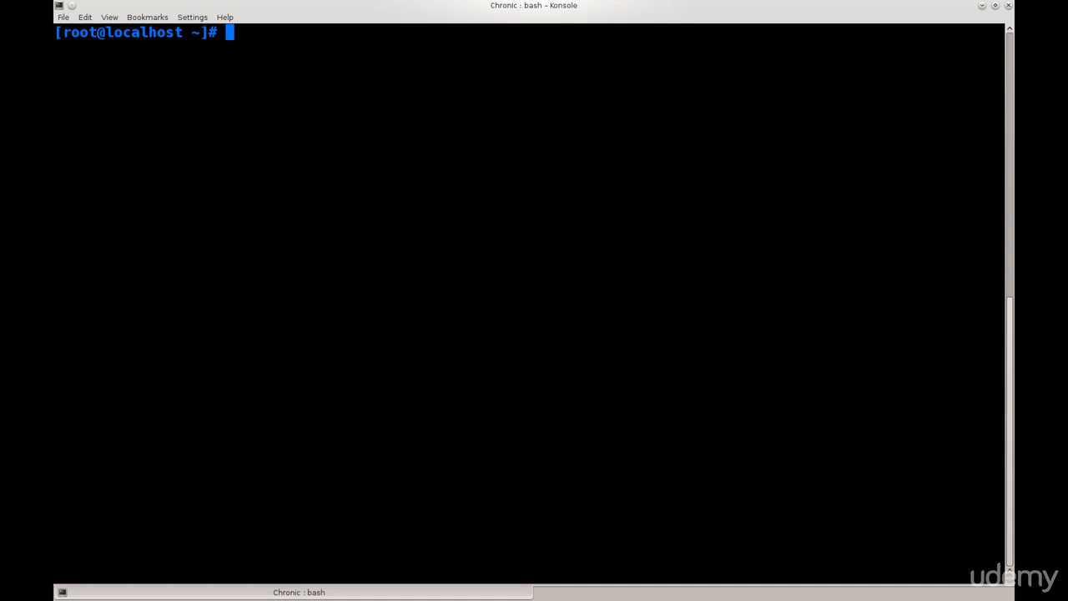
# Run ifconfig wlp2s0 to show the interface details and highlight part of the output.
pyautogui.write('ifconfig')
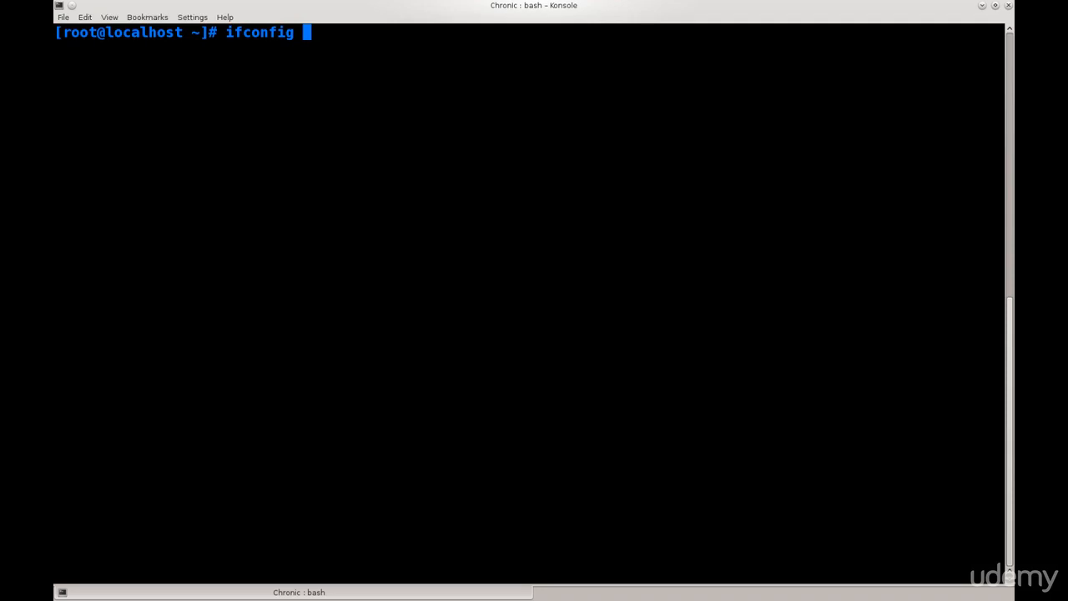
pyautogui.write('wlp2s0')
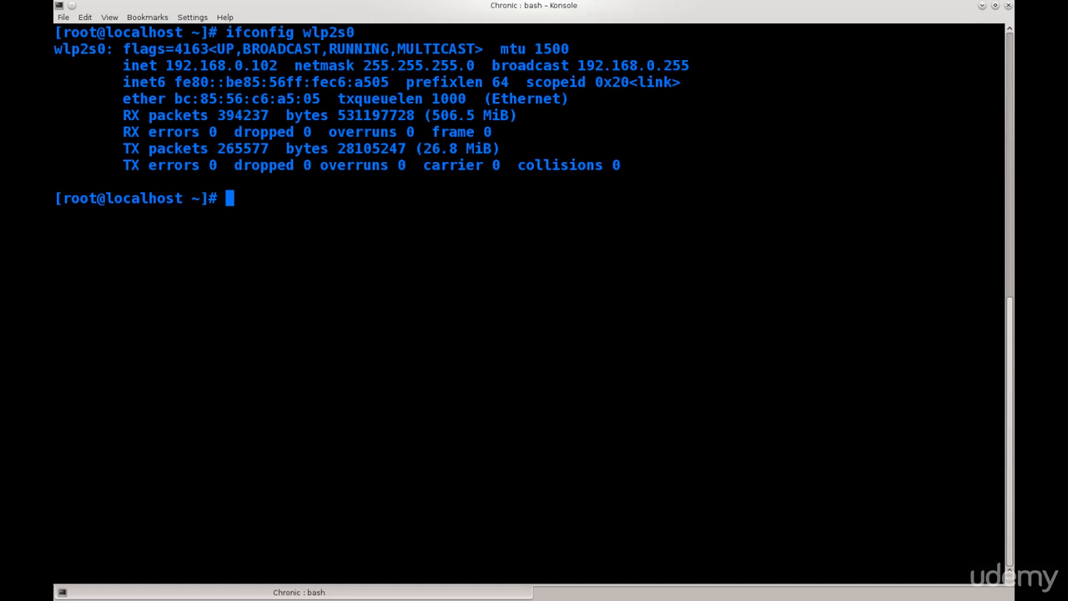
pyautogui.moveTo(124, 48); pyautogui.dragTo(414, 115)
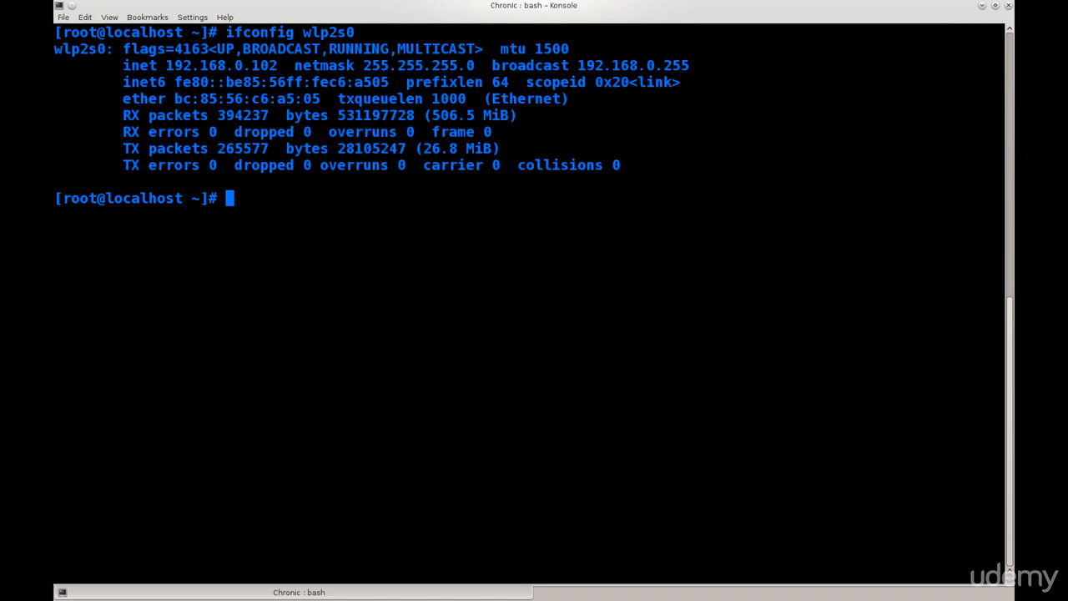
# Run ifconfig wlp2s0 | grep -i mode, returning nothing, then begin an iwconfig command.
pyautogui.write('ifconfig wlp2s0')
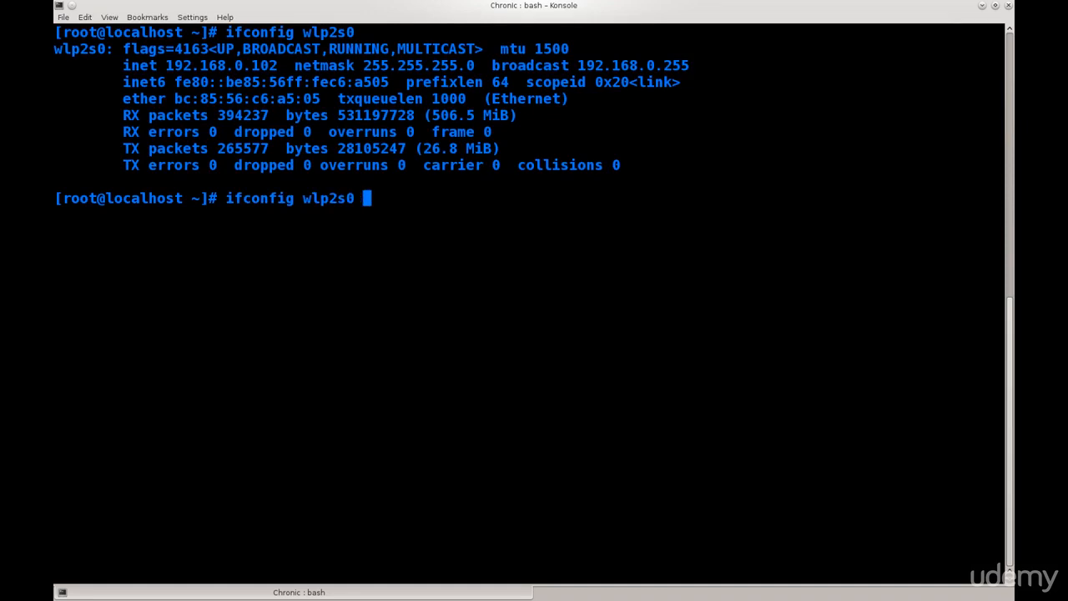
pyautogui.write('| grep -i')
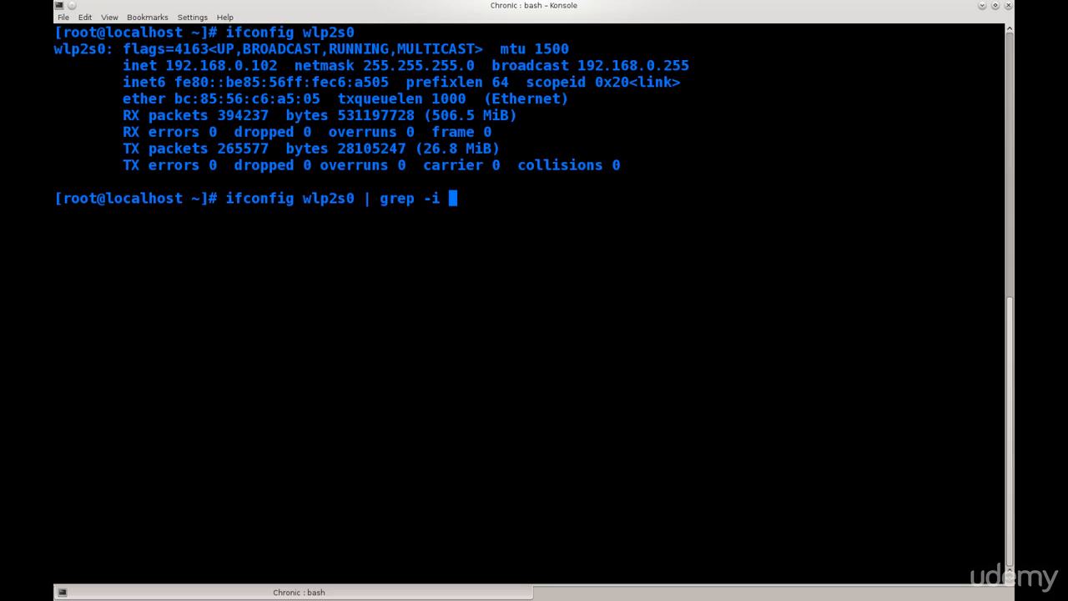
pyautogui.write('mode')
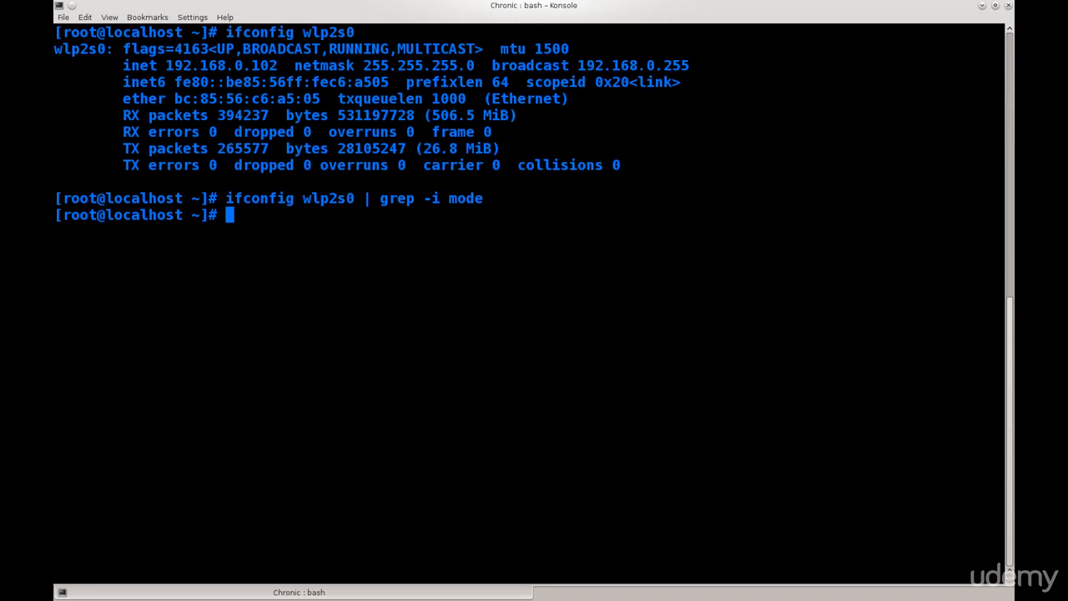
pyautogui.write('iw')
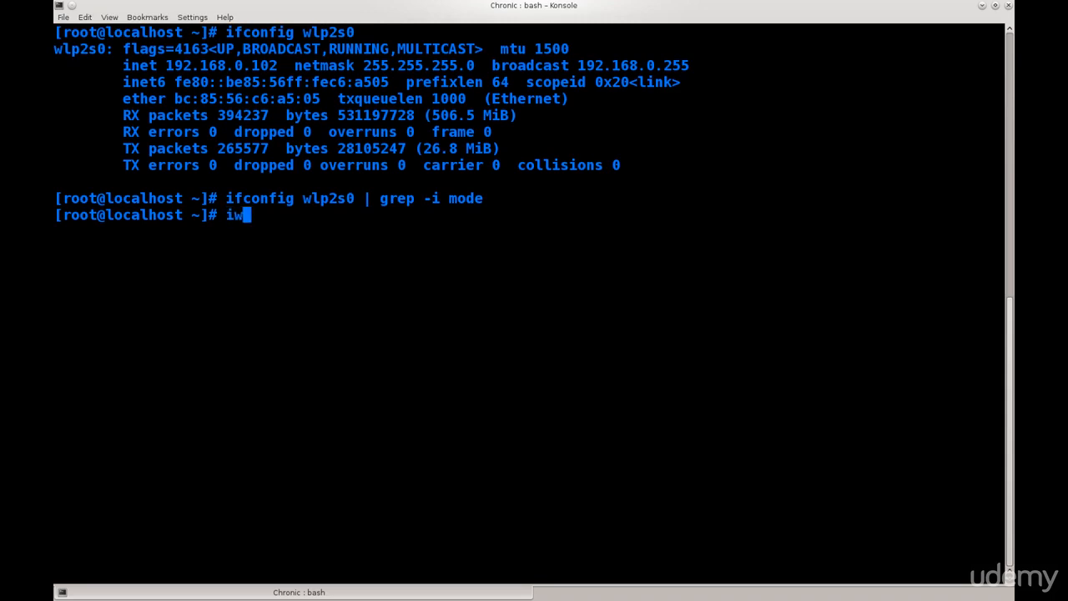
# Fix and run iwconfig showing wlp2s0 Managed, then clear the terminal.
pyautogui.write('conif')
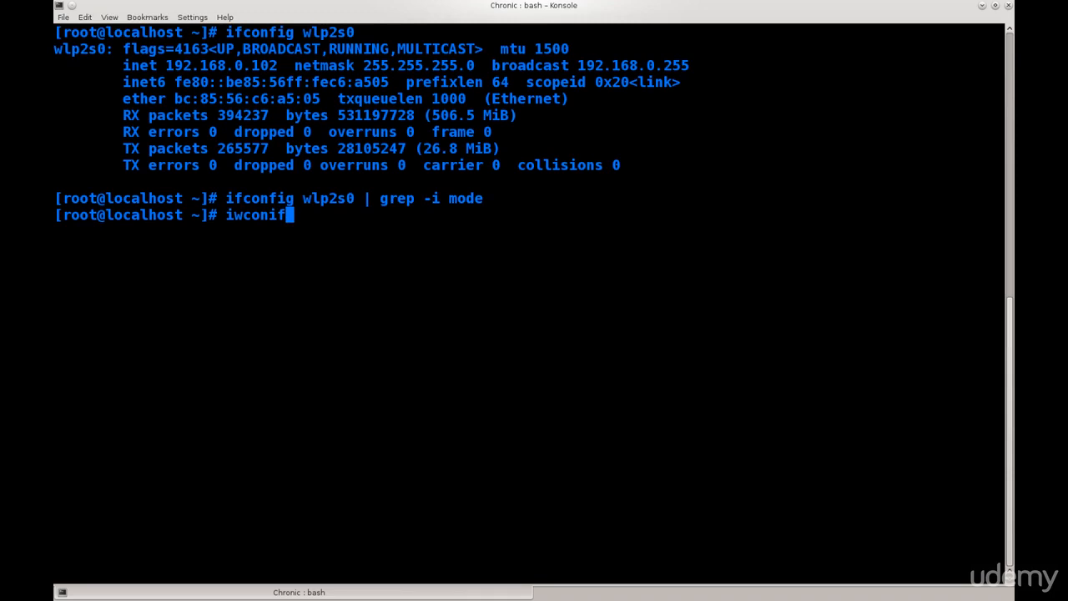
pyautogui.press('BackSpace')
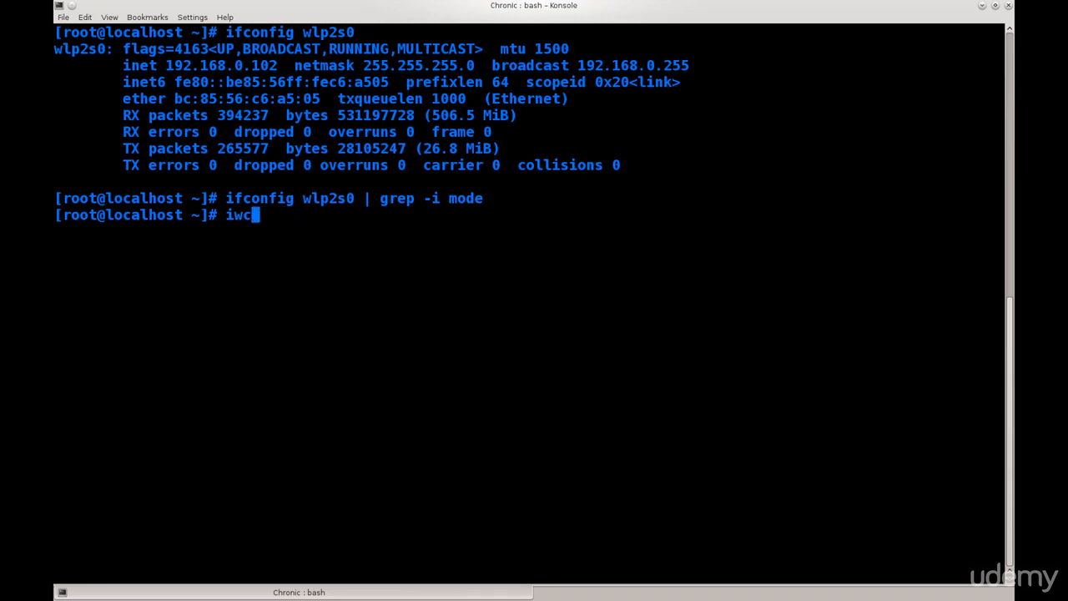
pyautogui.press('BackSpace')
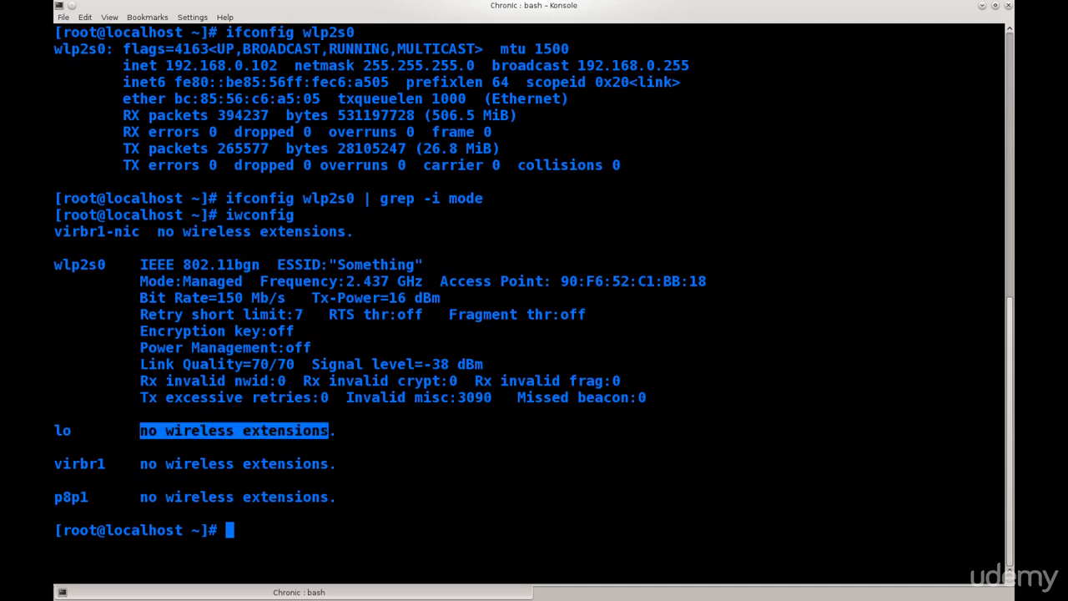
pyautogui.doubleClick(160, 280)
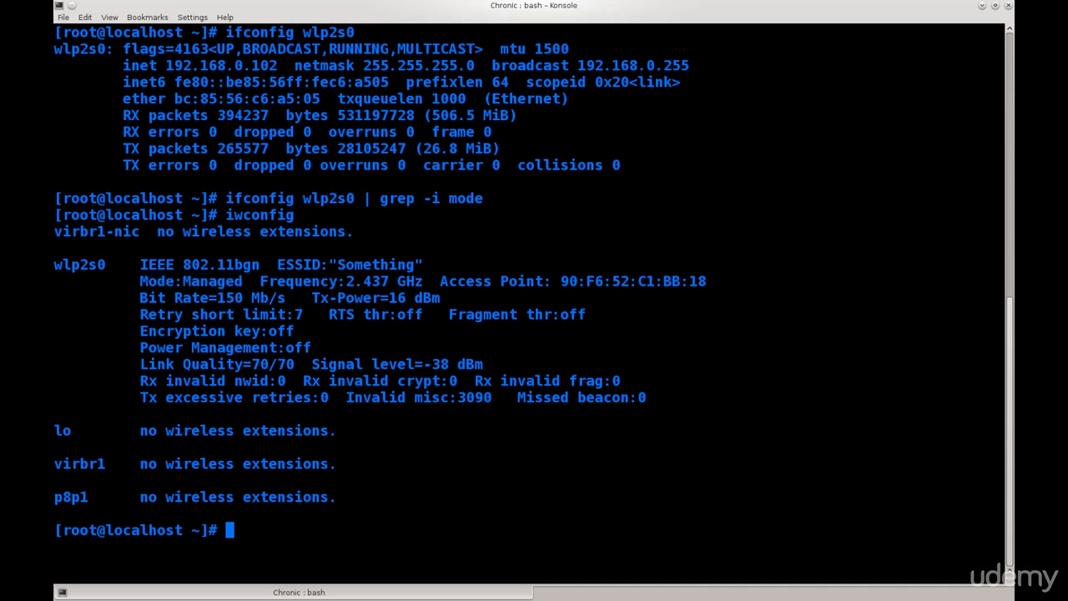
pyautogui.write('clear')
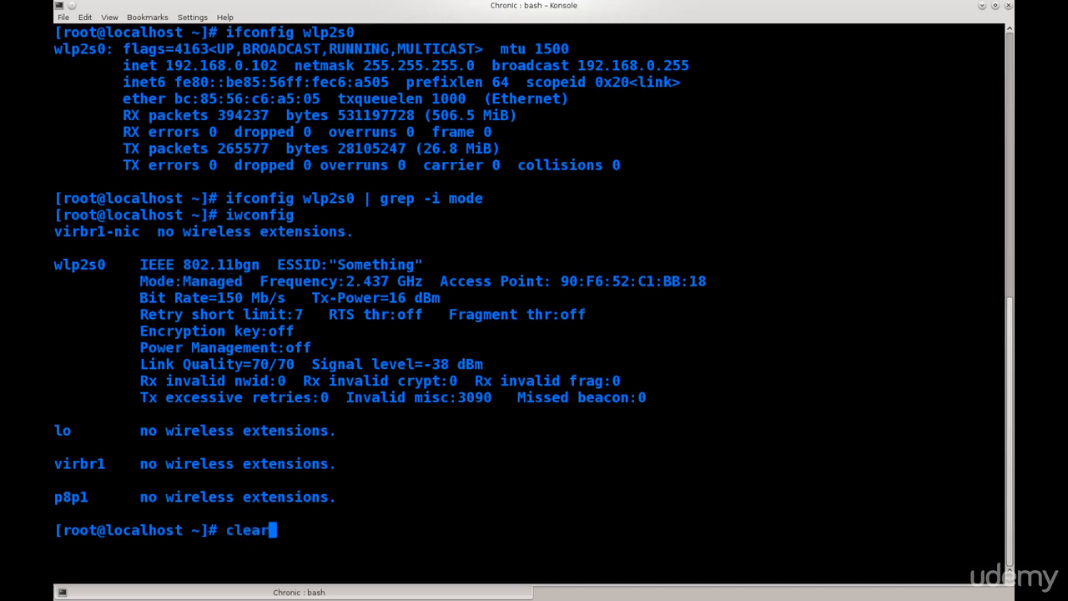
pyautogui.press('Return')
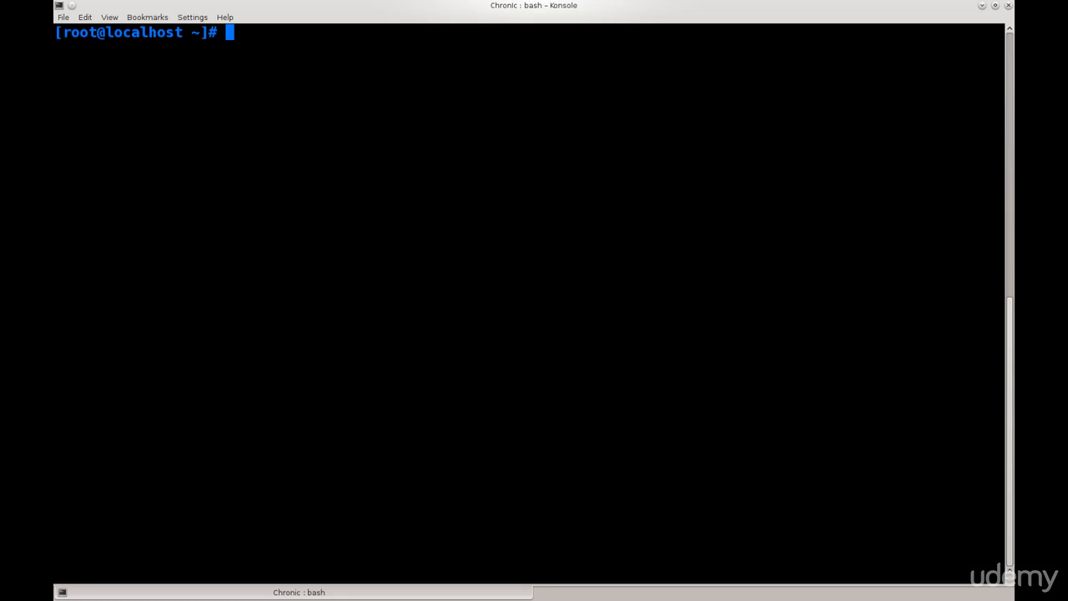
# Run ifconfig for all interfaces, then start iwconfig wlp2s0 at the prompt.
pyautogui.write('ifco')
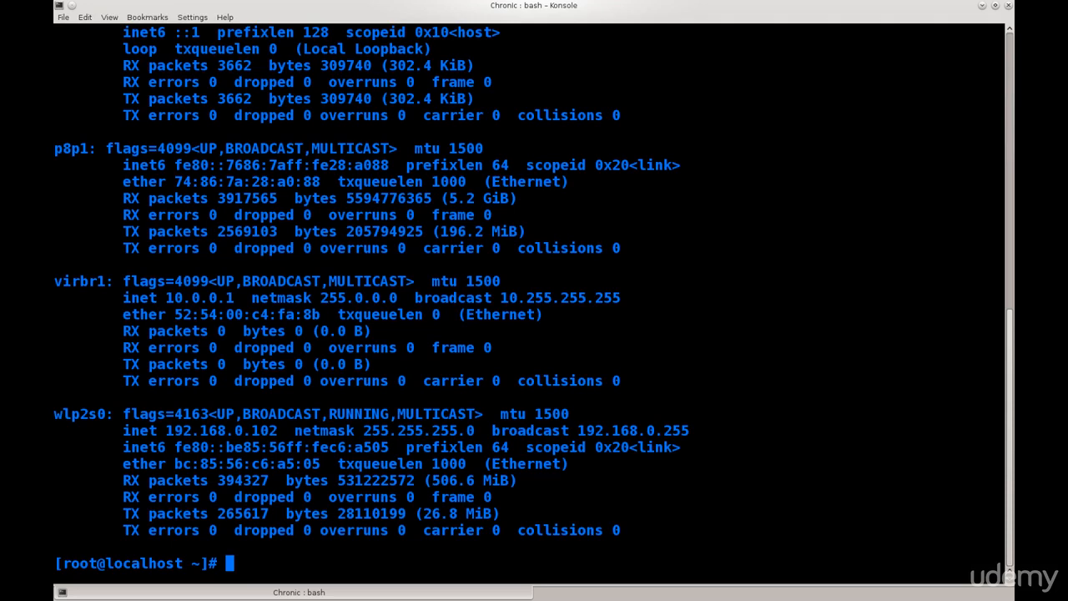
pyautogui.write('iwc')
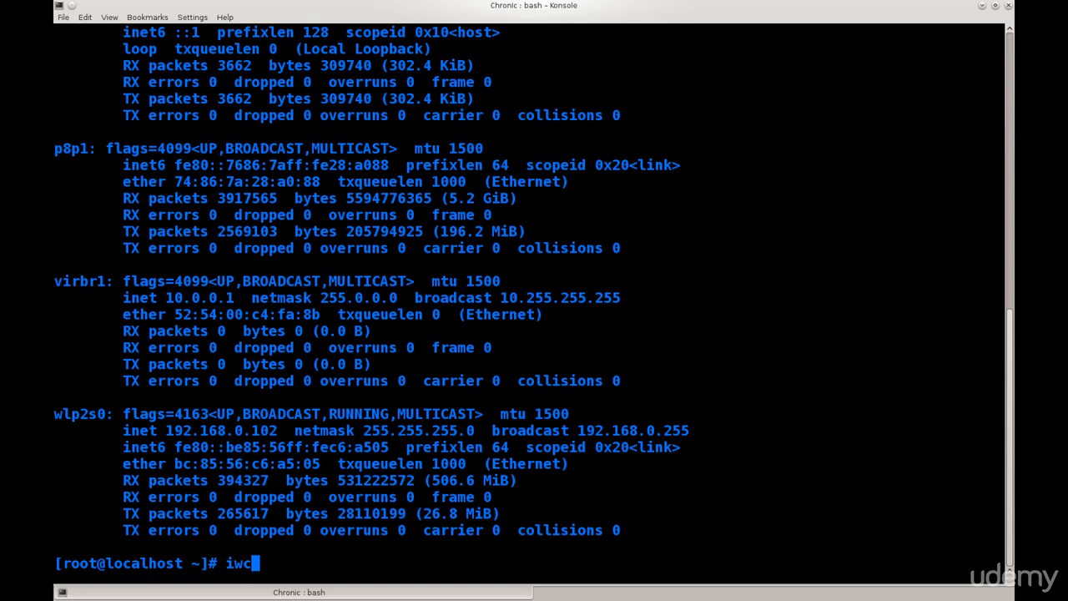
pyautogui.write('onfig')
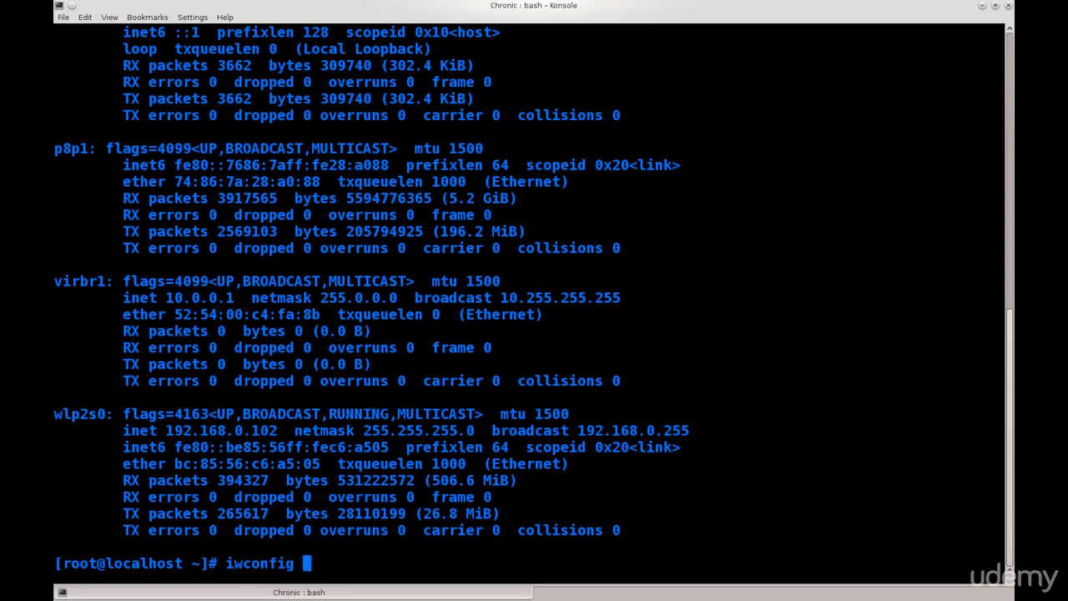
pyautogui.write('wlp2s0')
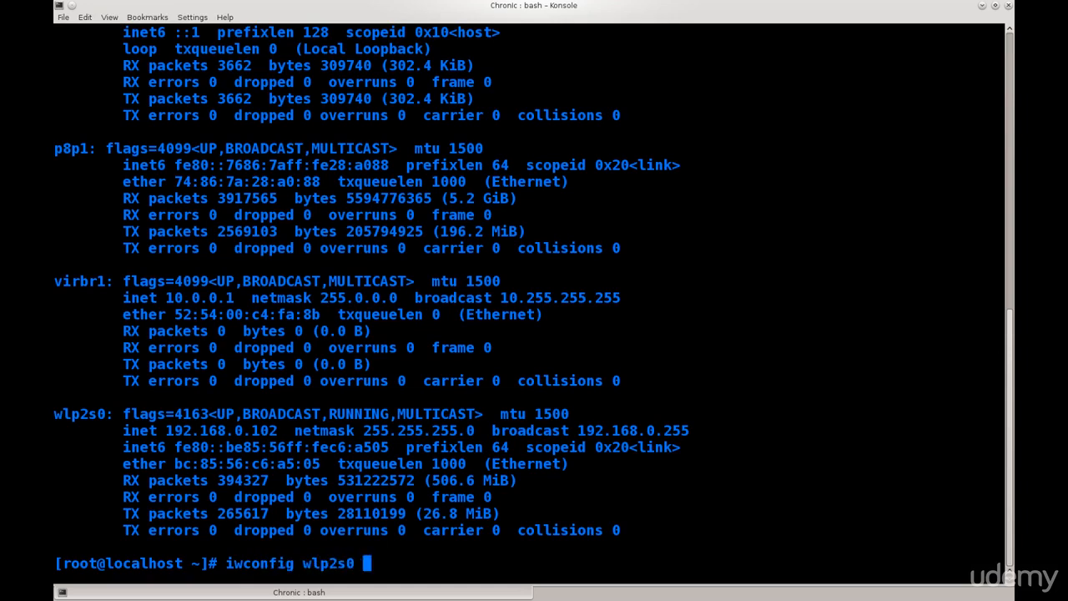
# Append | grep -i mode to filter wlp2s0's wireless details for its mode.
pyautogui.write('| gr')
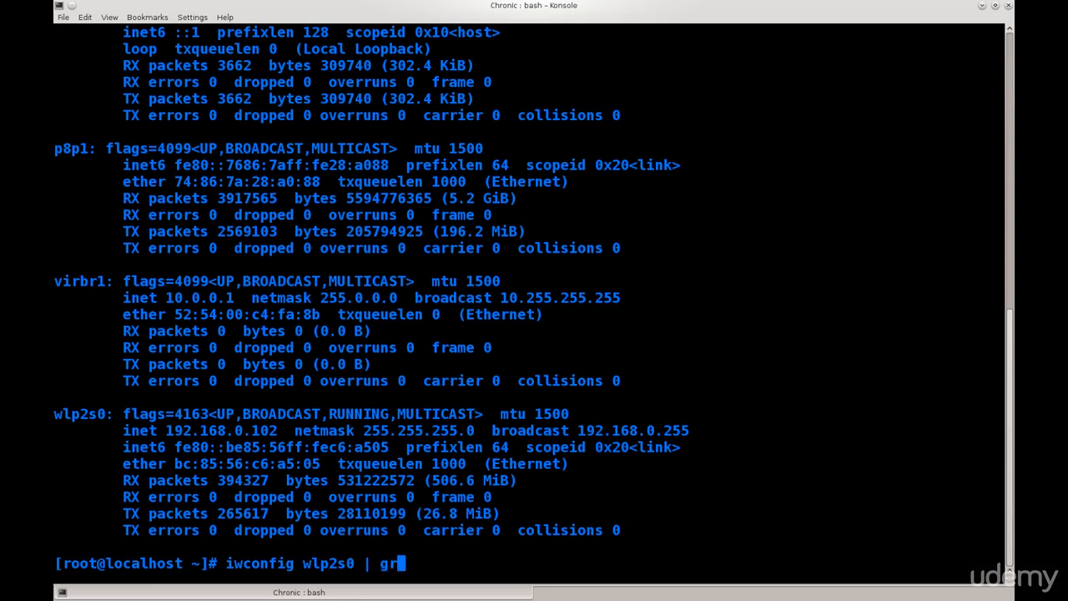
pyautogui.write('ep')
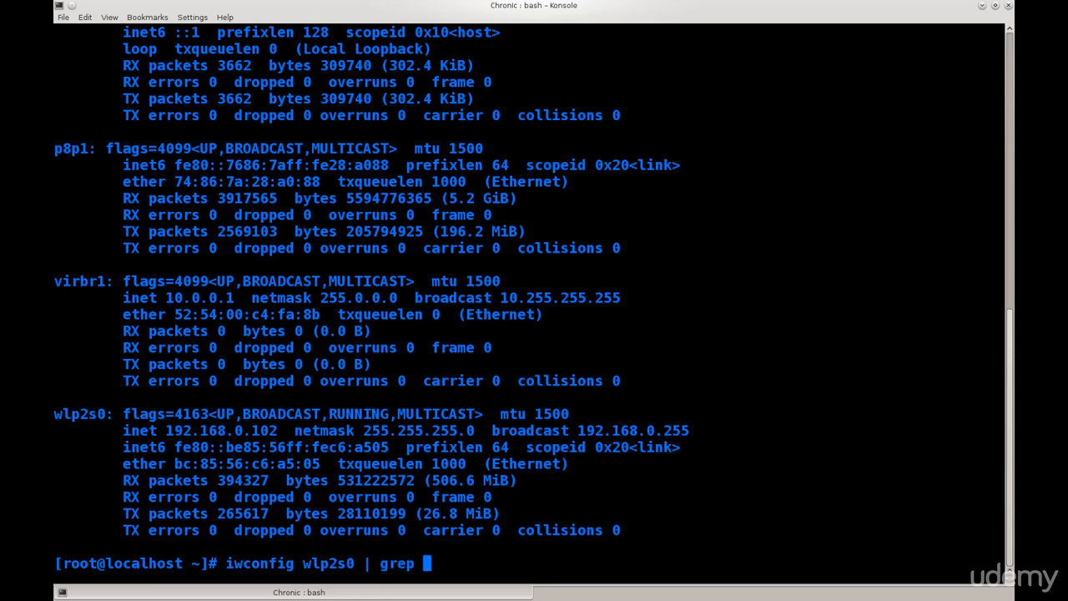
pyautogui.write('-i')
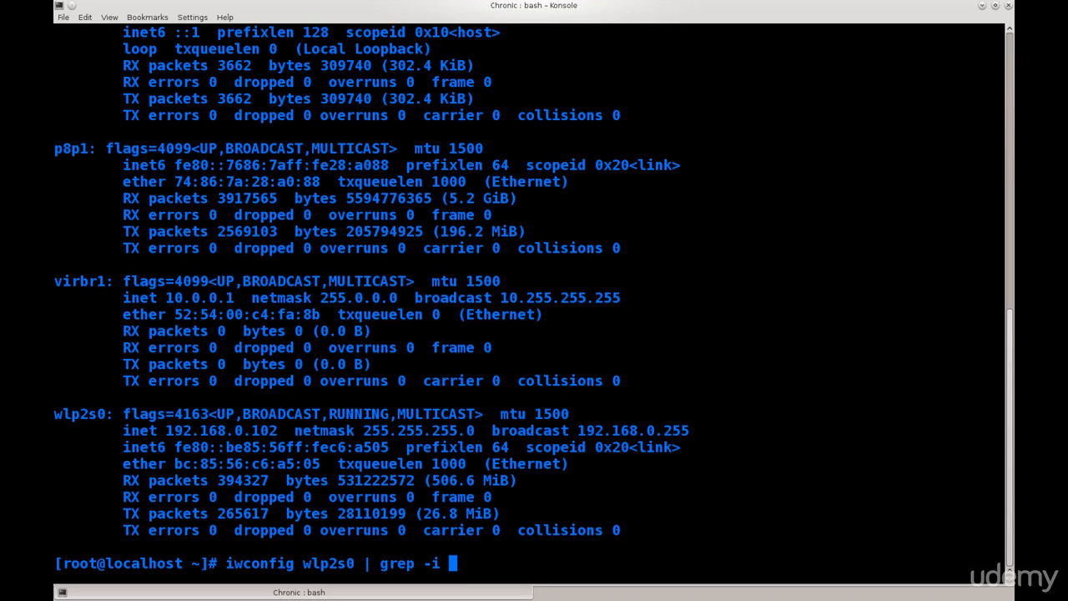
pyautogui.write('mode')
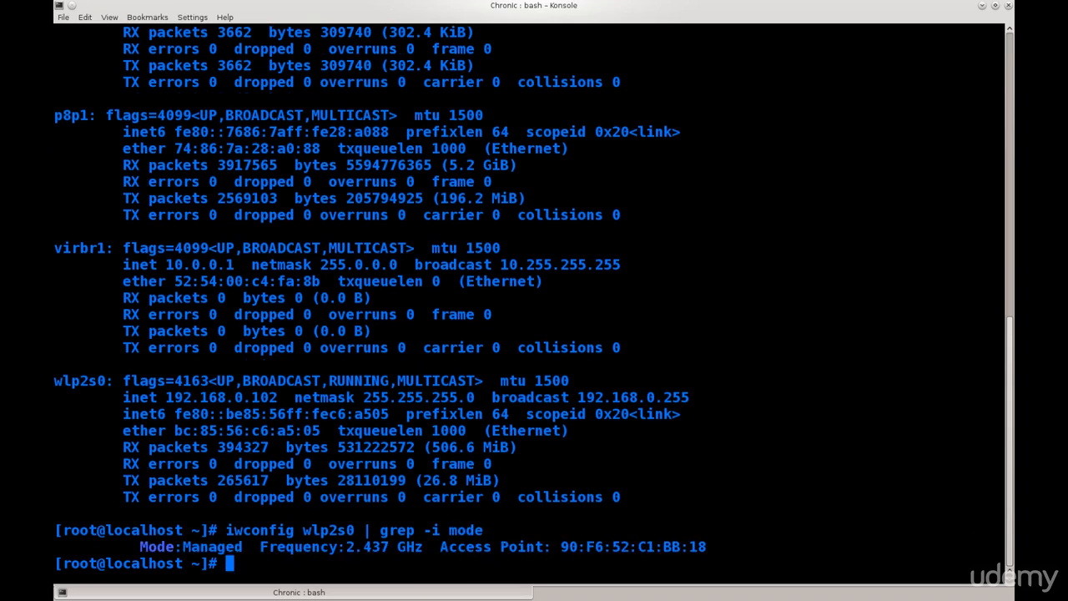
# Highlight Mode:Managed in the grep output, then clear the screen.
pyautogui.doubleClick(156, 547)
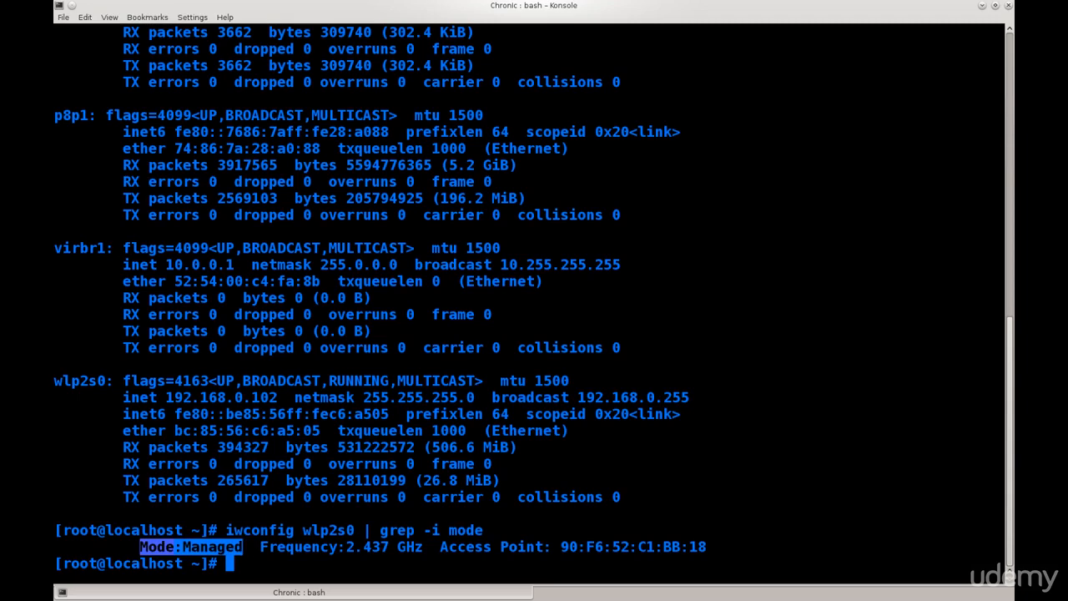
pyautogui.moveTo(140, 547); pyautogui.dragTo(421, 548)
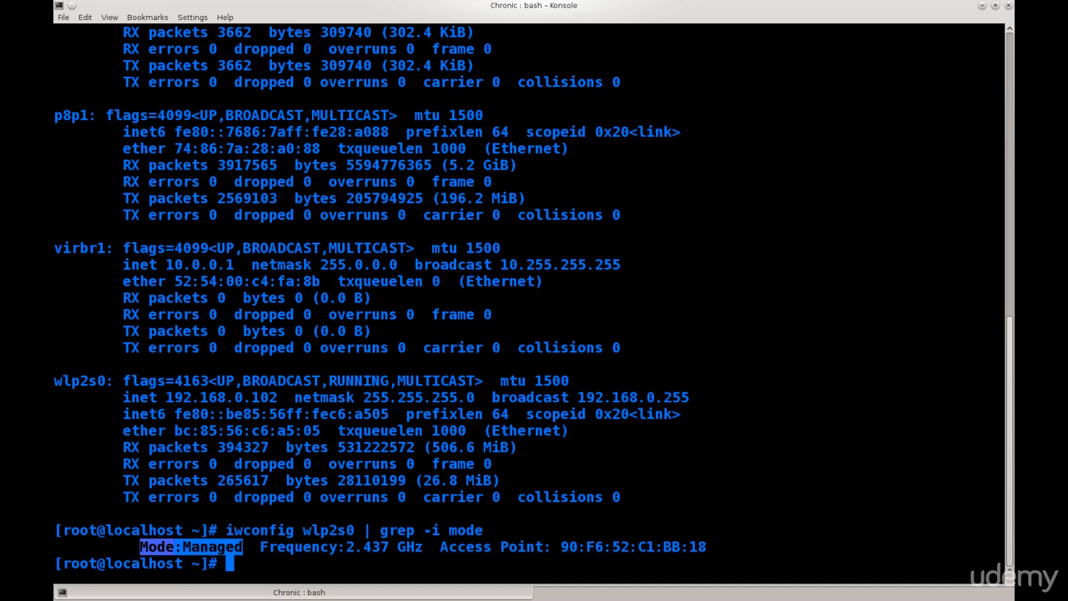
pyautogui.write('clear')
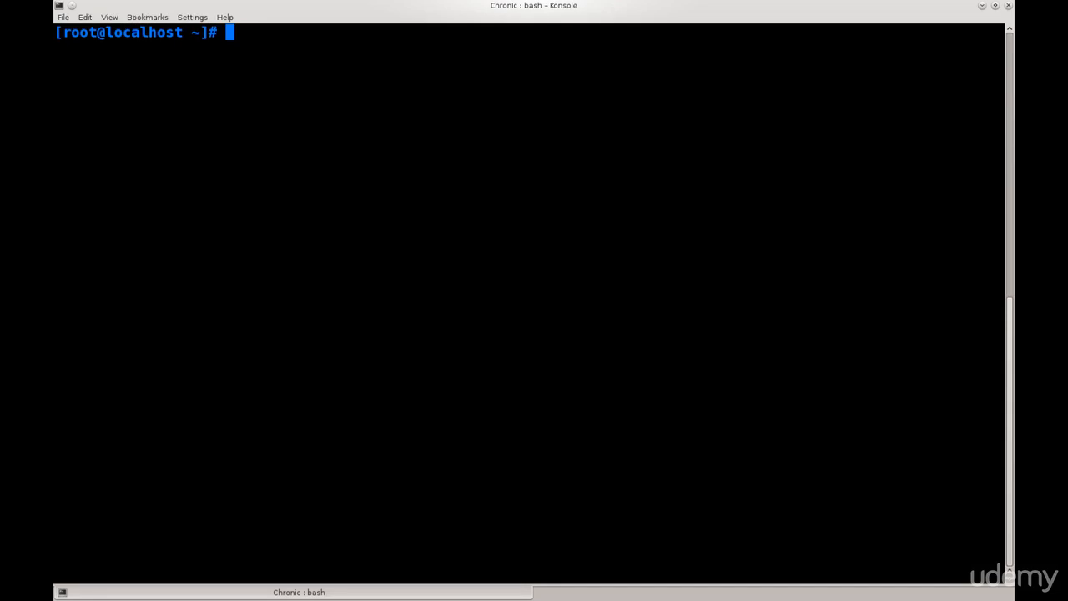
# Run iwconfig wlp2s0 to list its settings and highlight mode among them.
pyautogui.write('iw')
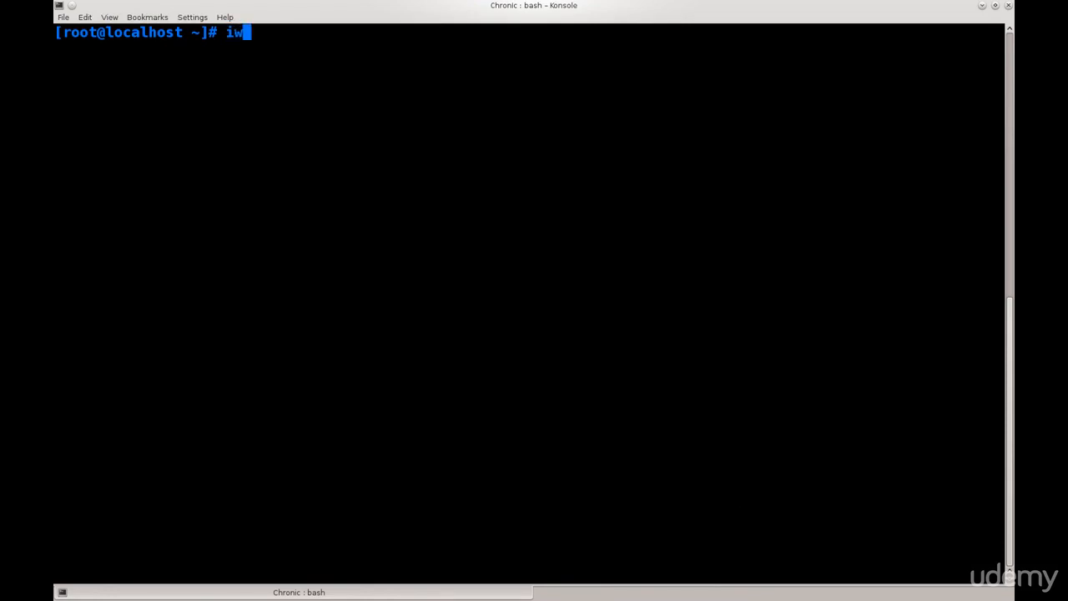
pyautogui.write('config')
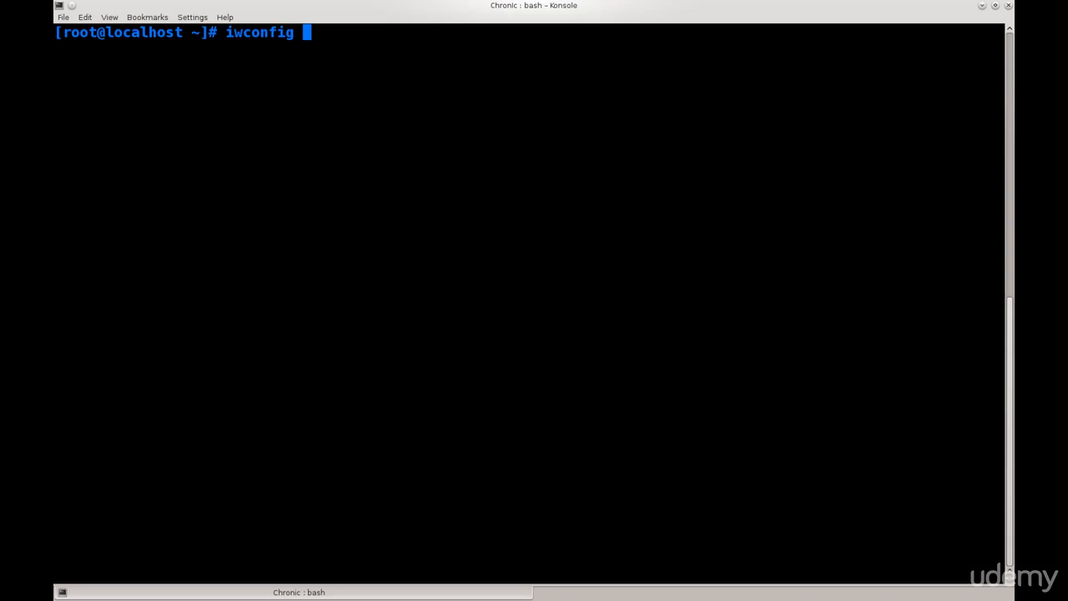
pyautogui.write('wlp2s0')
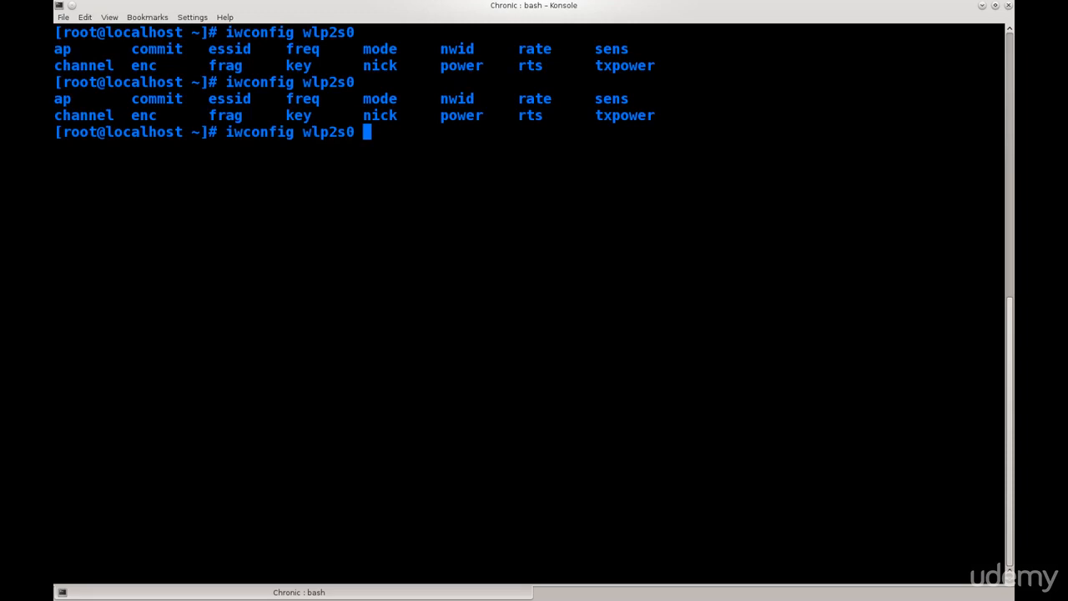
pyautogui.doubleClick(381, 99)
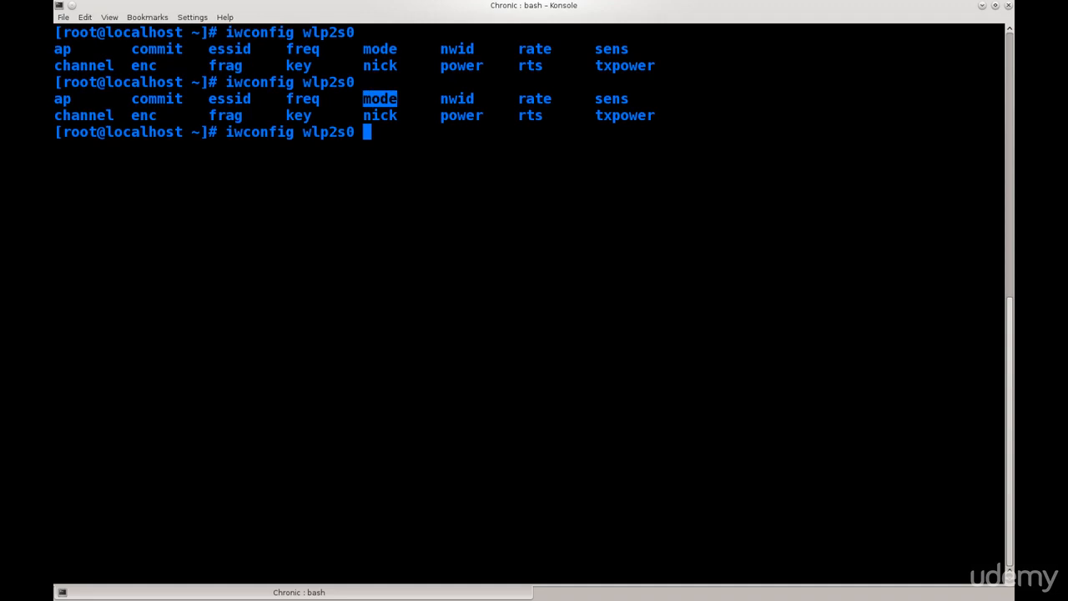
# Compose iwconfig wlp2s0 mode monitor to put the interface into monitor mode.
pyautogui.write('mode')
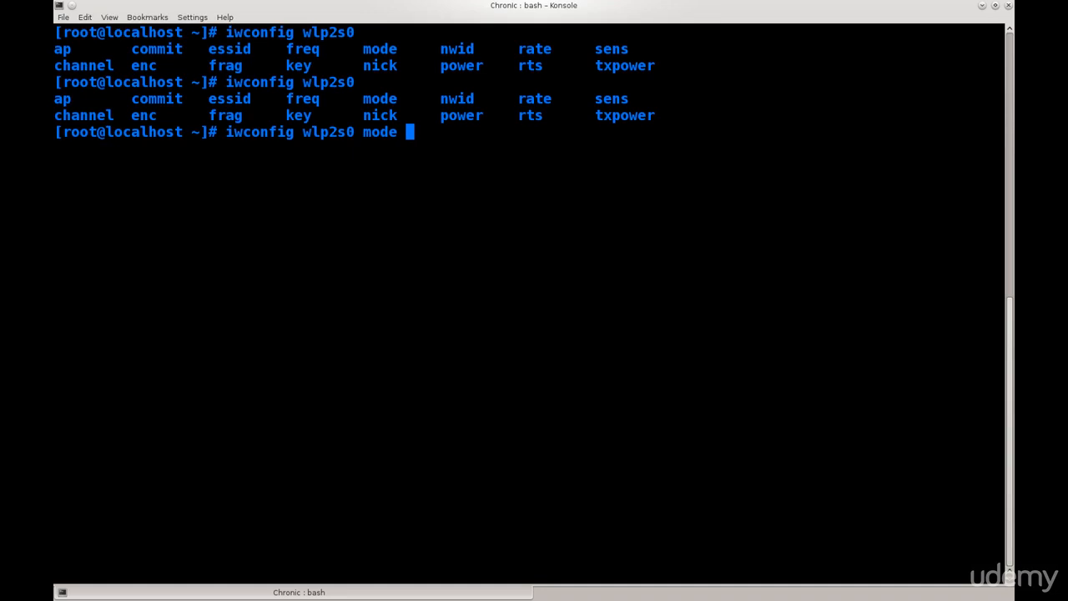
pyautogui.write('m')
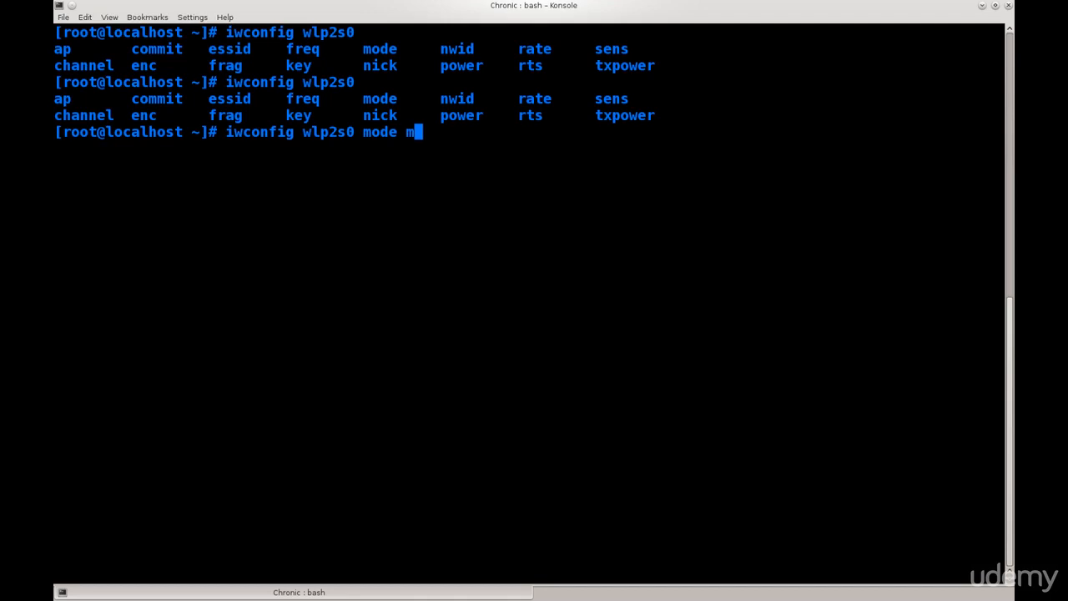
pyautogui.write('onitor')
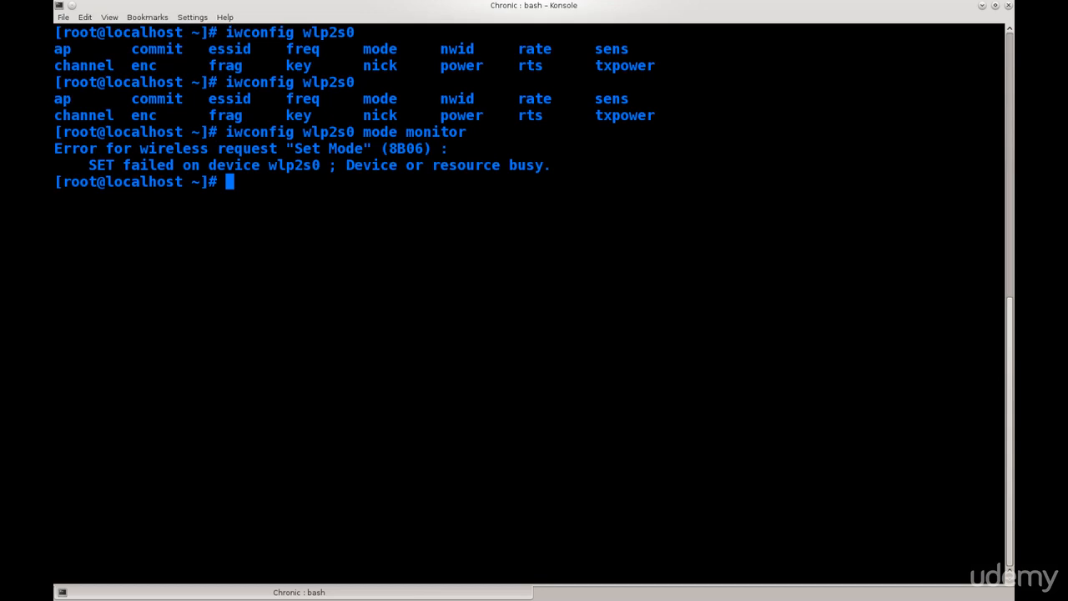
# Highlight the Device or resource busy error and begin typing sudo ifconfig at the prompt.
pyautogui.moveTo(347, 165); pyautogui.dragTo(457, 165)
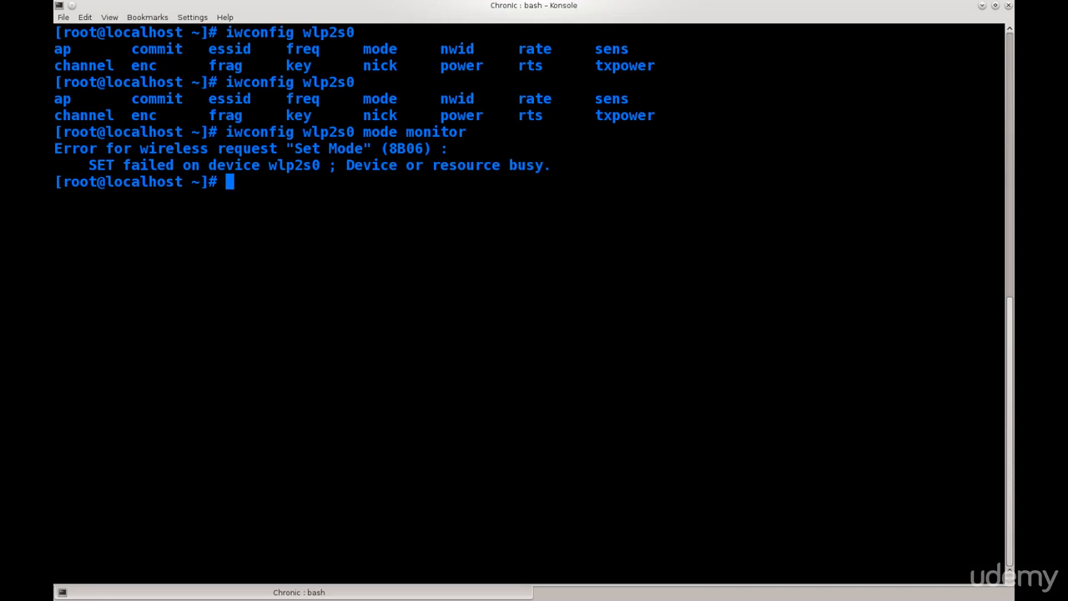
pyautogui.doubleClick(76, 182)
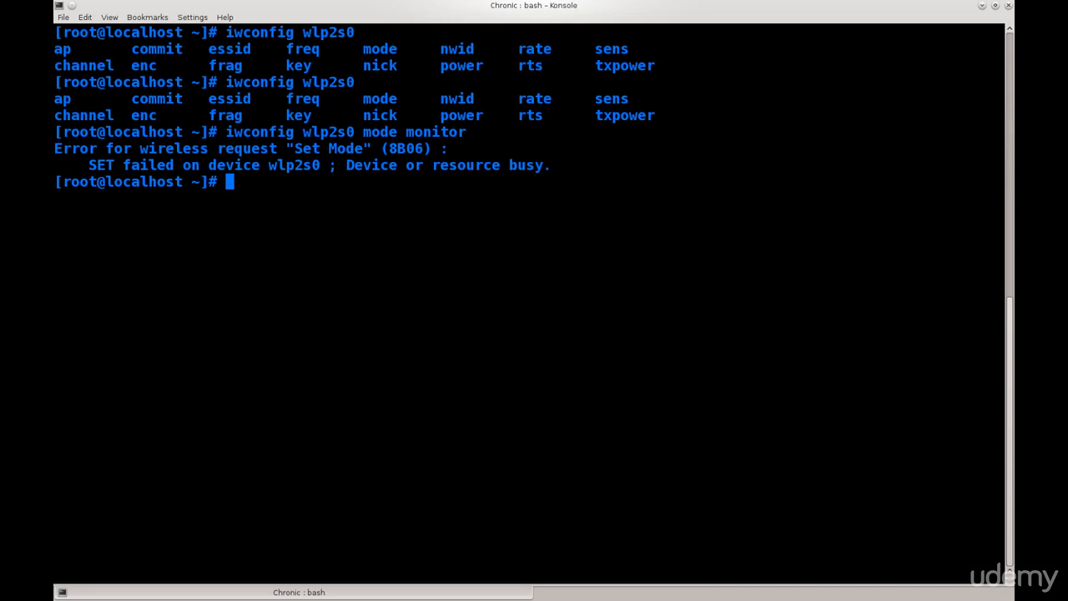
pyautogui.write('sudo')
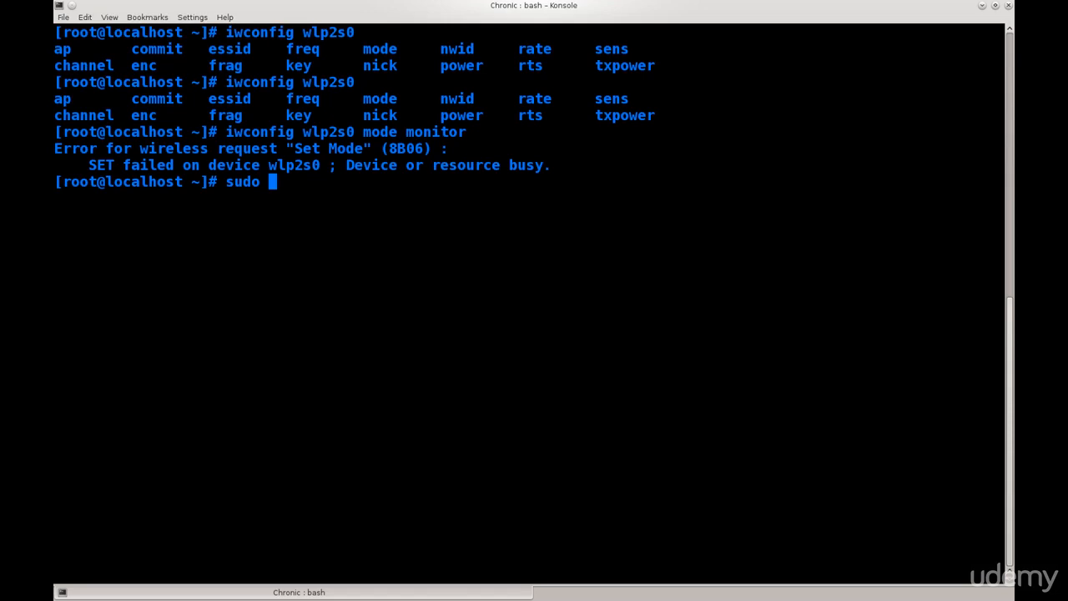
pyautogui.write('ifco')
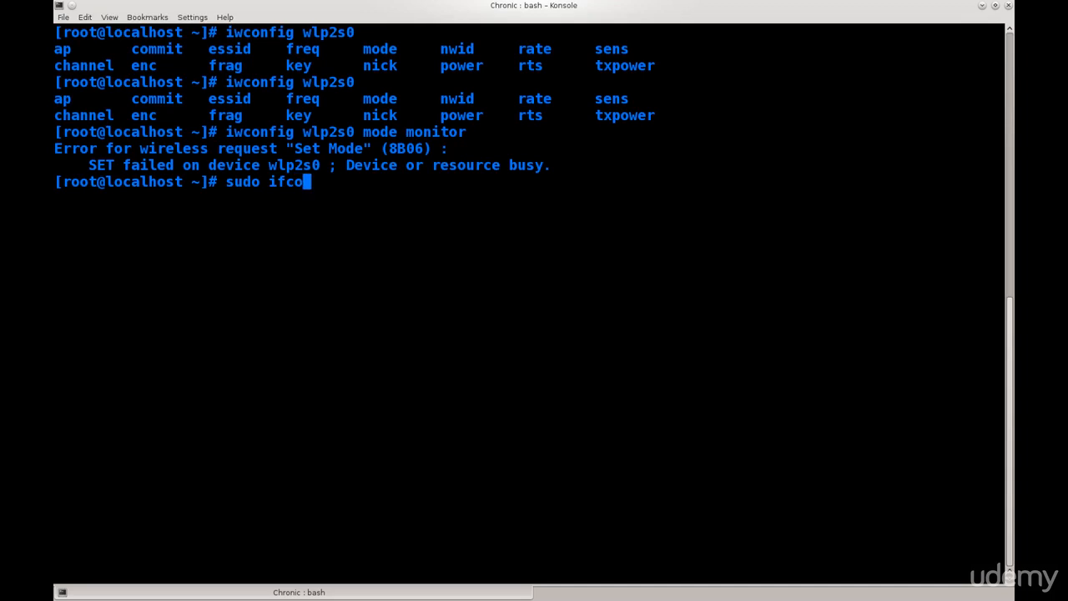
pyautogui.write('nfig')
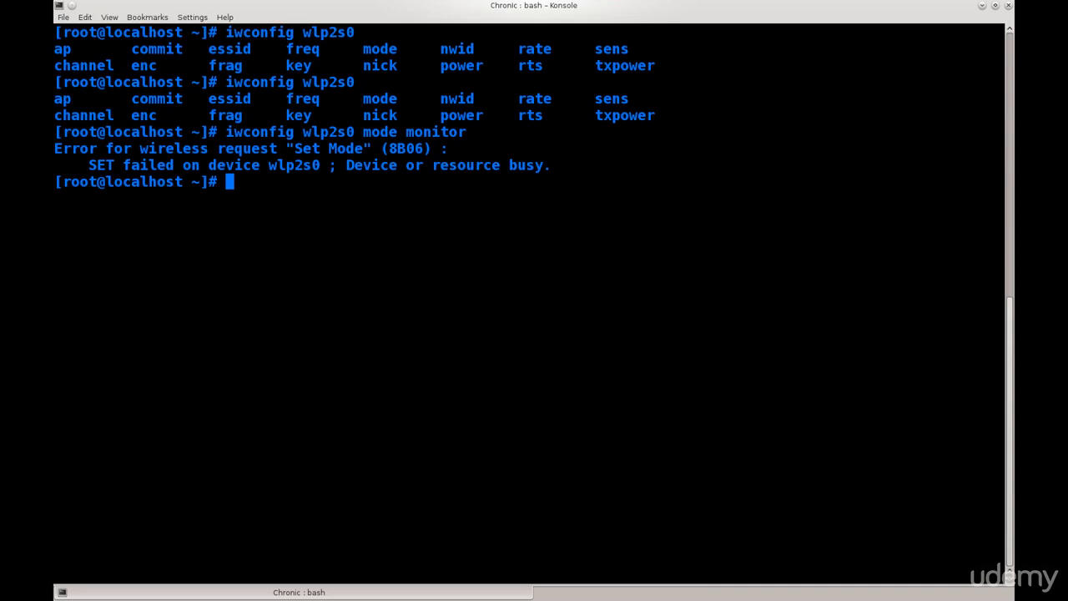
pyautogui.write('ifconfig')
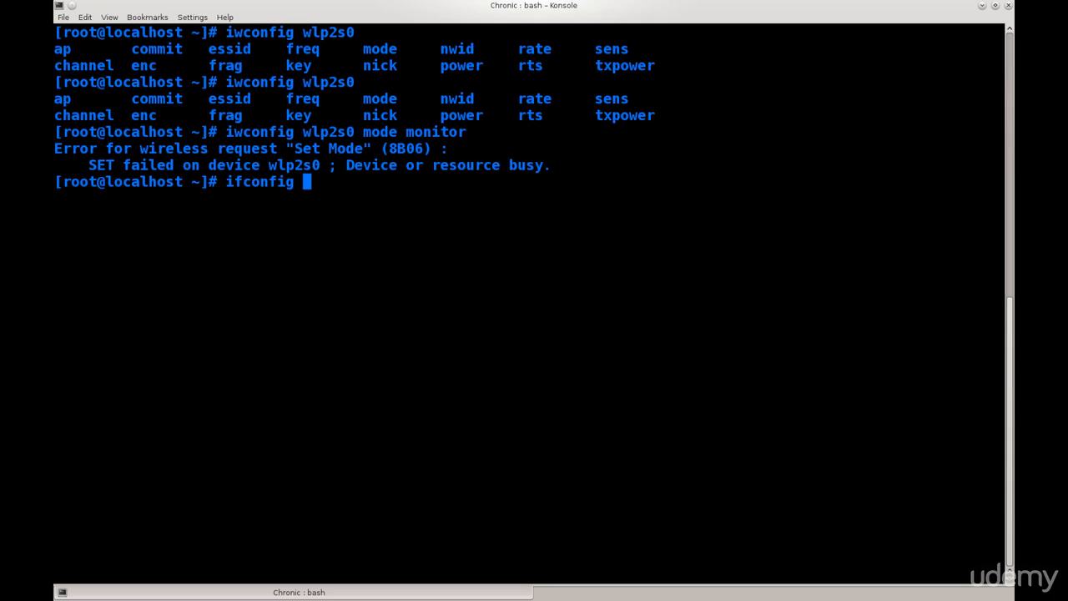
# Run 'ifconfig wlp2s0 down' to take the interface down, then clear to a fresh root prompt.
pyautogui.write('wlp2s0')
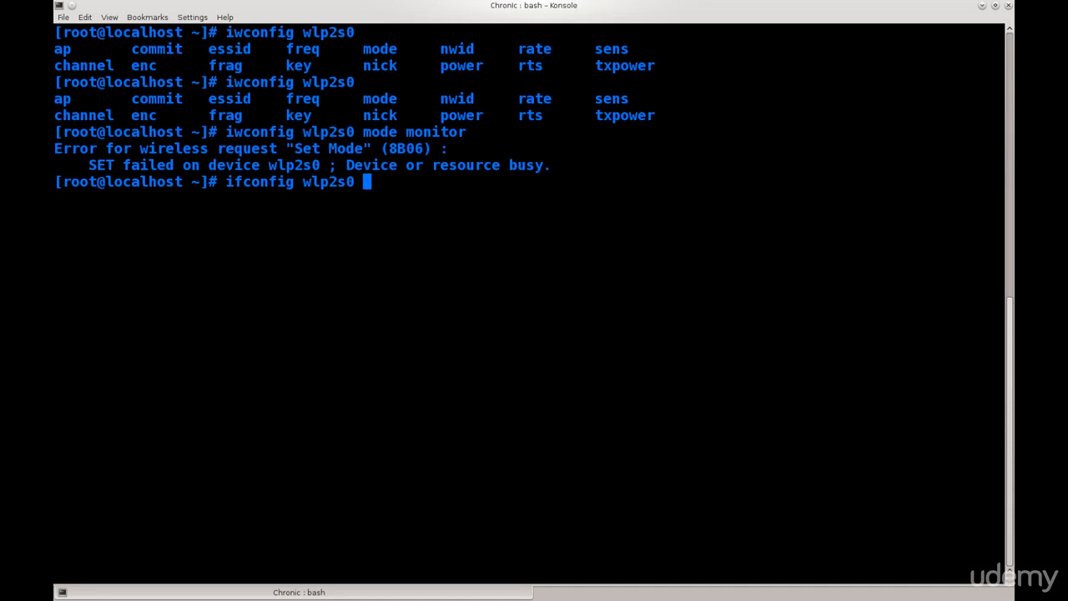
pyautogui.write('down')
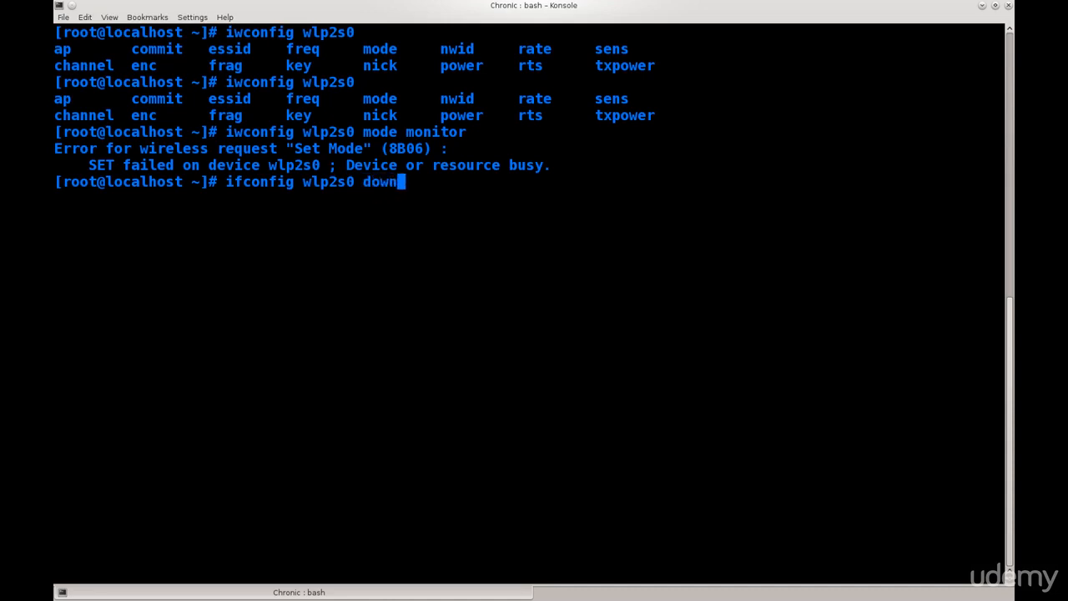
pyautogui.write('if')
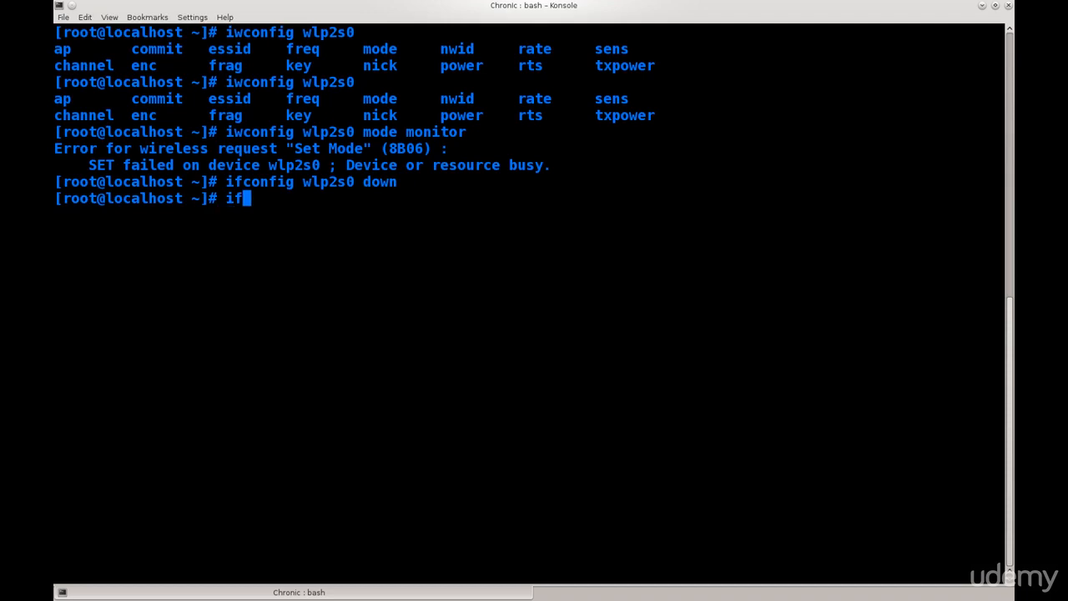
pyautogui.write('config')
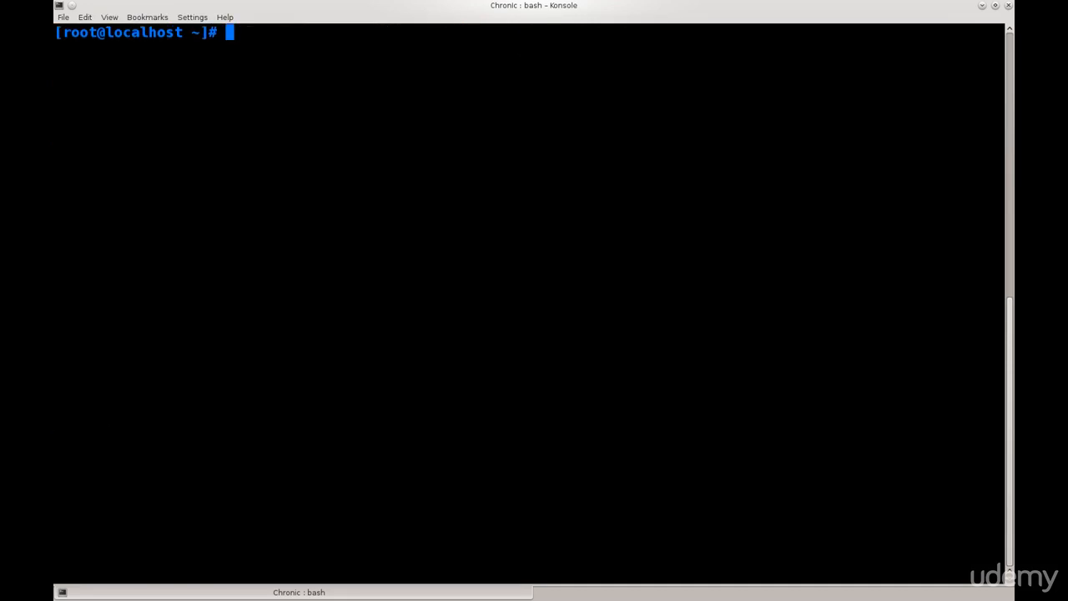
# Run 'iwconfig wlp2s0 mode monitor', succeeding this time with no error.
pyautogui.write('iw')
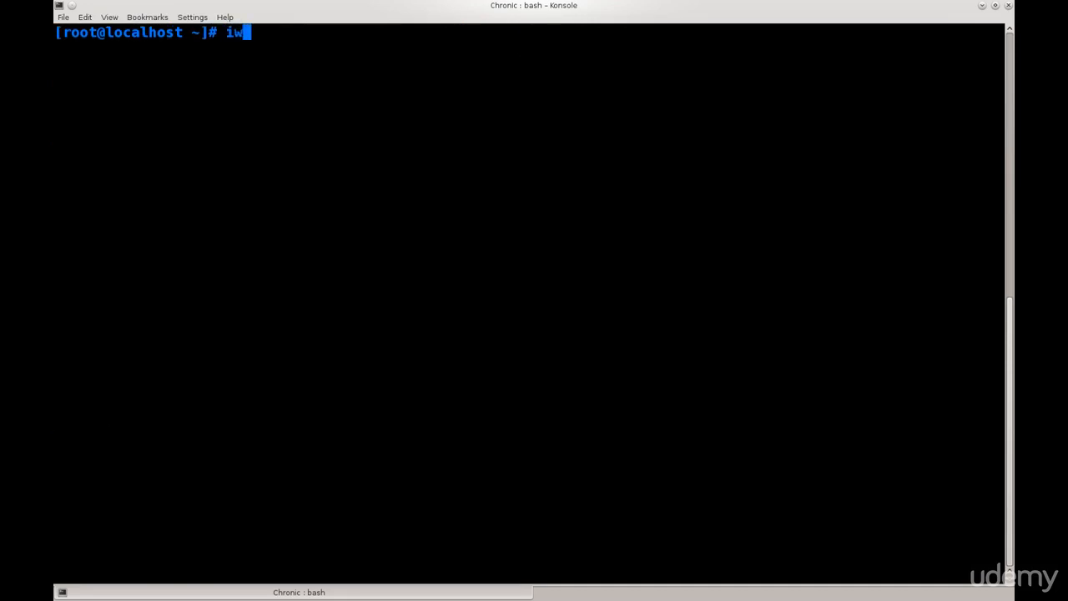
pyautogui.write('config')
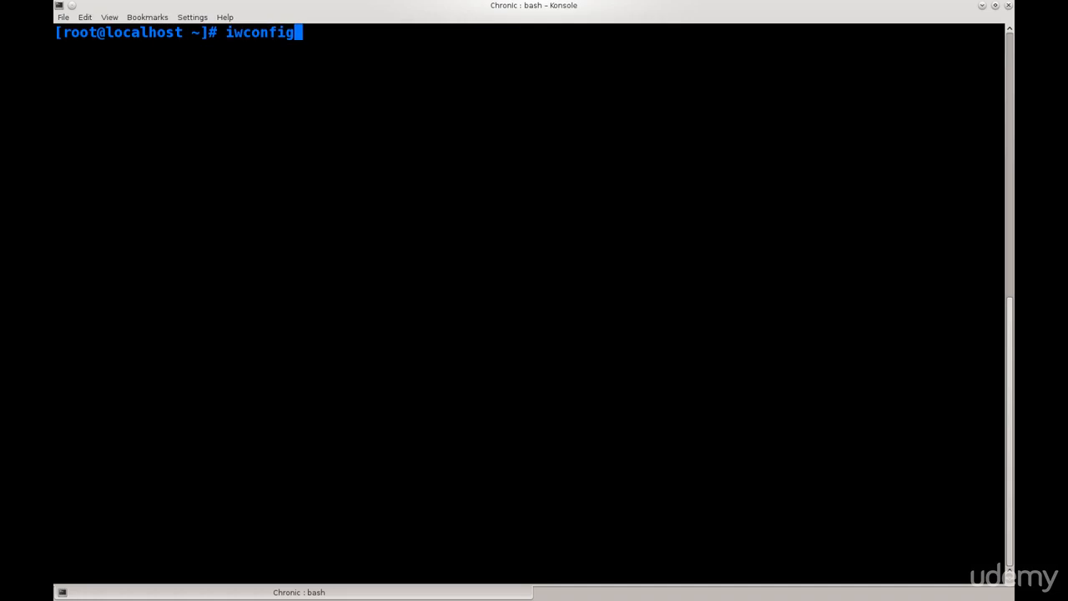
pyautogui.write('wl')
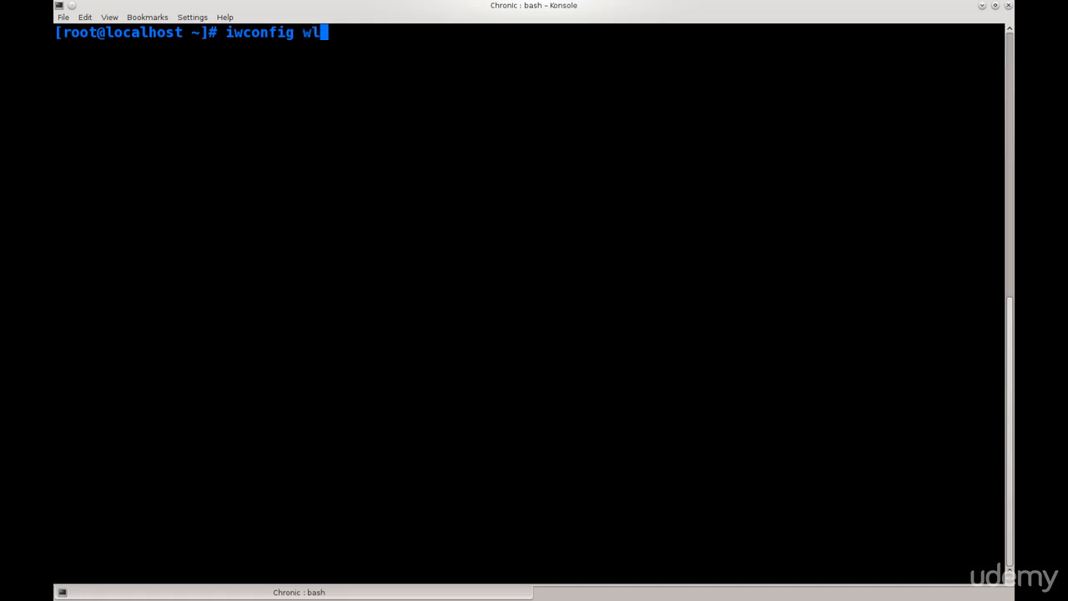
pyautogui.write('p2s0 mode')
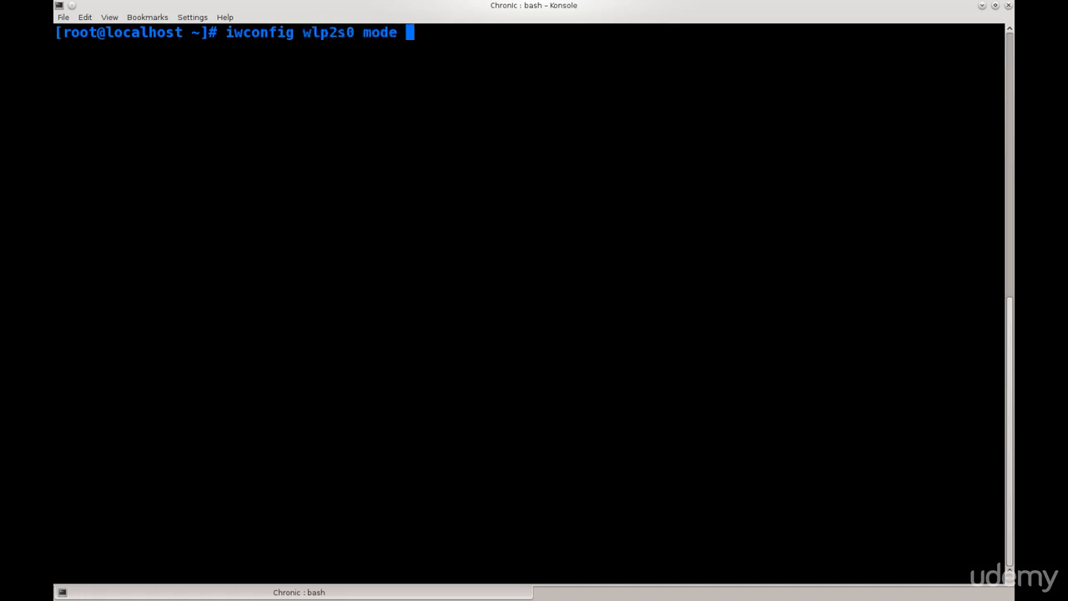
pyautogui.write('monitor')
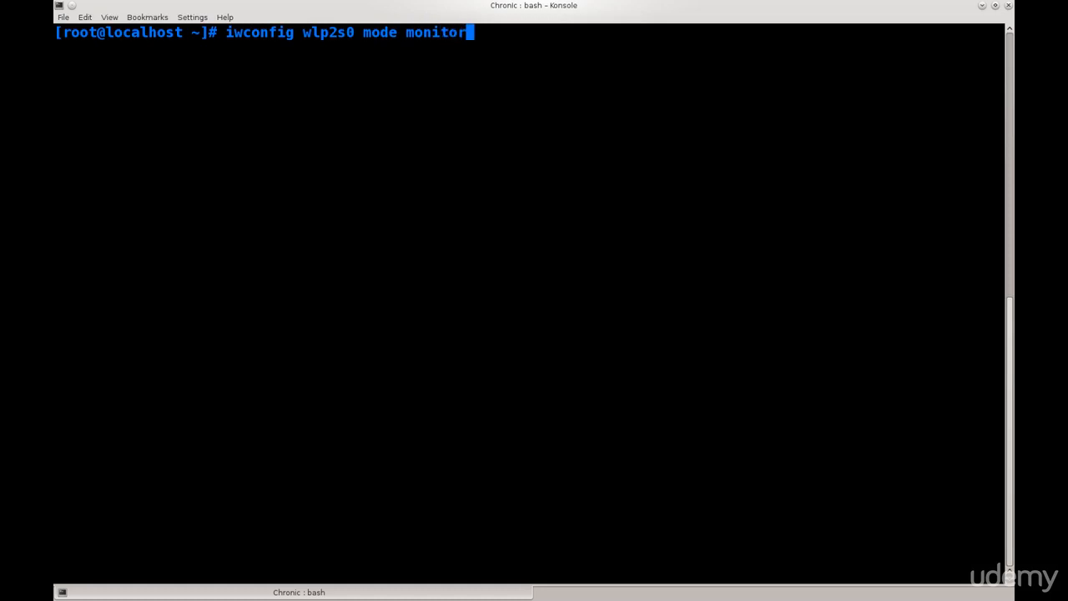
pyautogui.press('Return')
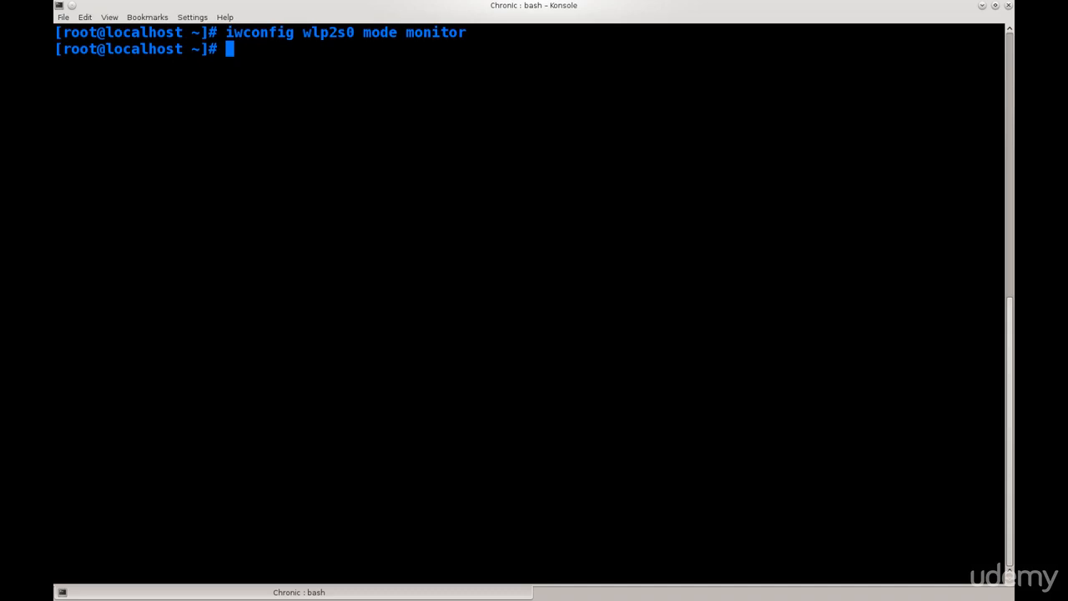
pyautogui.write('i')
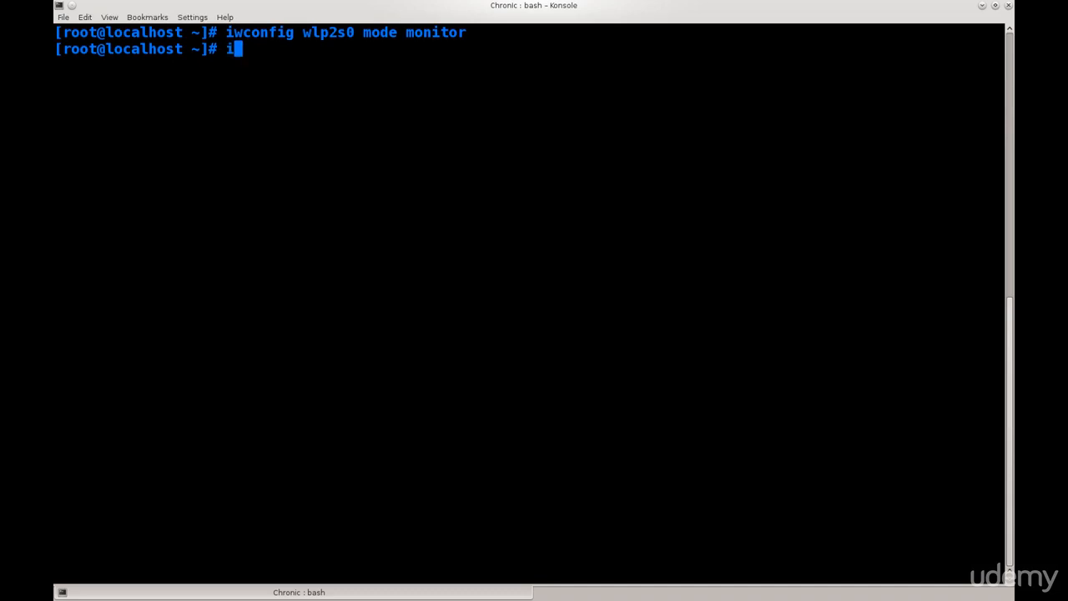
# Run 'ifconfig wlp2s0 up', list all interfaces with 'ifconfig', then clear the screen.
pyautogui.write('fconfig wl')
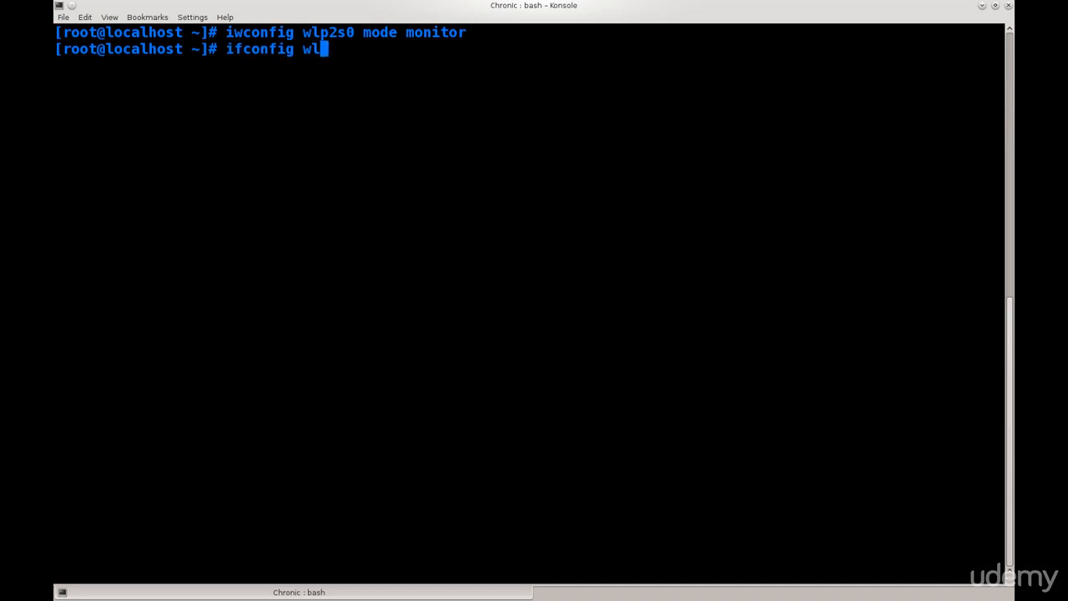
pyautogui.write('p2s0 up')
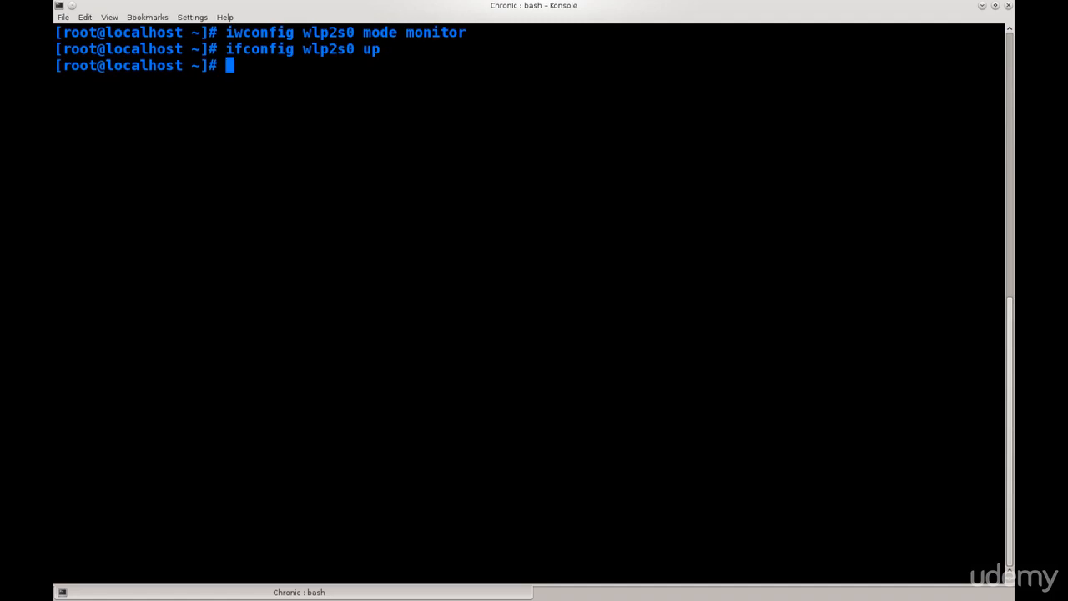
pyautogui.write('ifc')
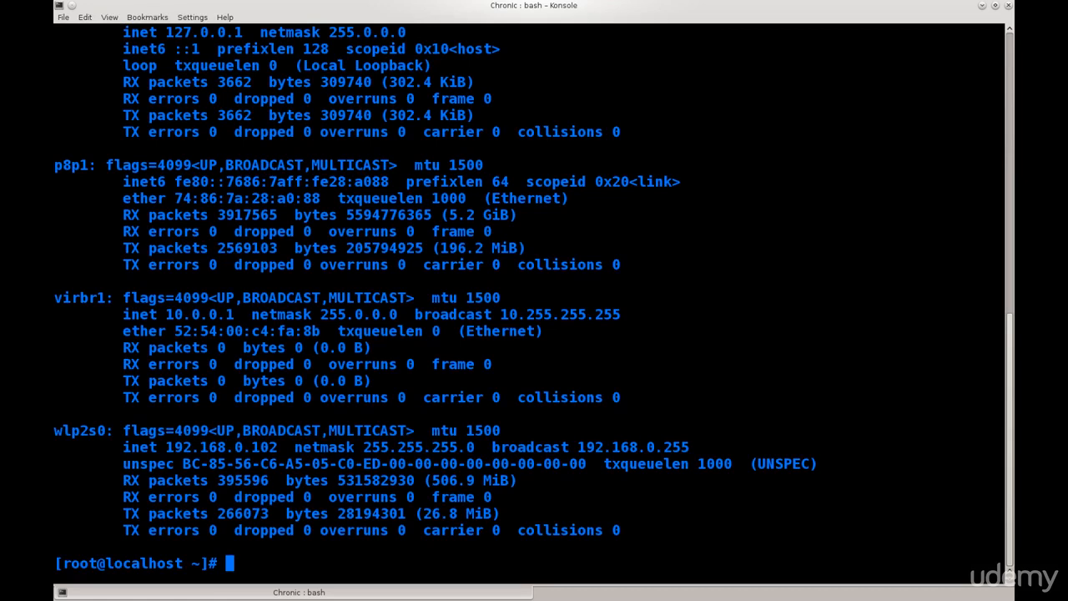
pyautogui.write('cle')
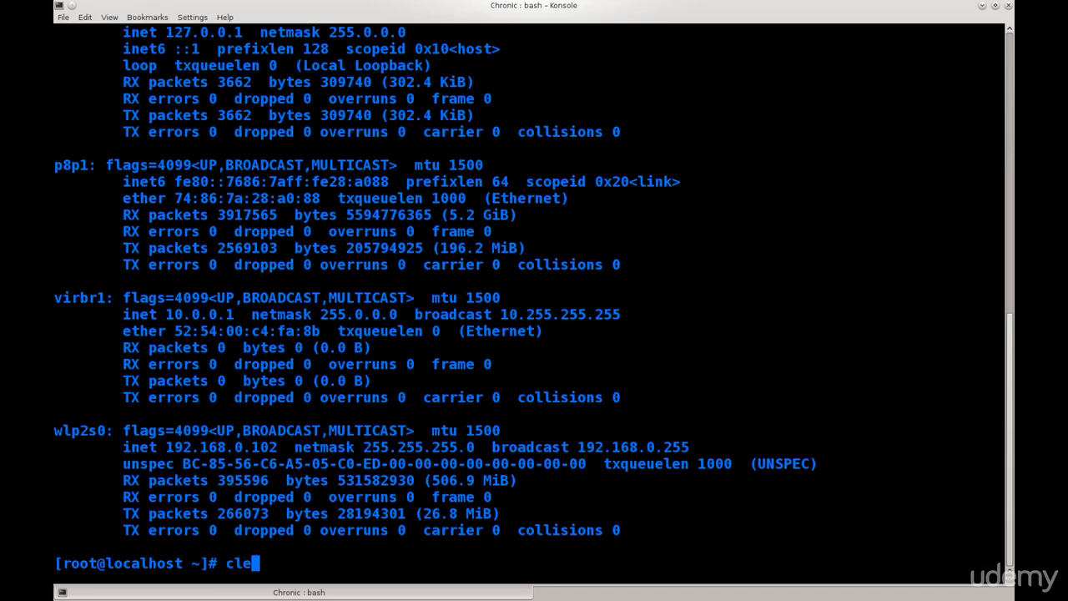
pyautogui.press('Return')
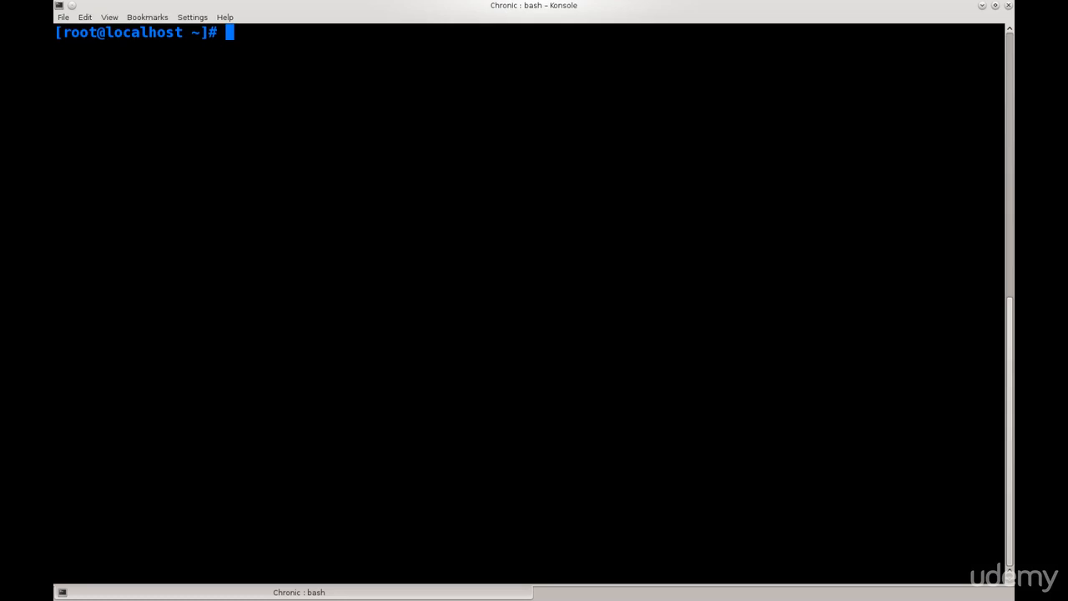
# Run 'iwconfig wlp2s0' and highlight Mode:Monitor at 2.437 GHz in the output.
pyautogui.write('iw')
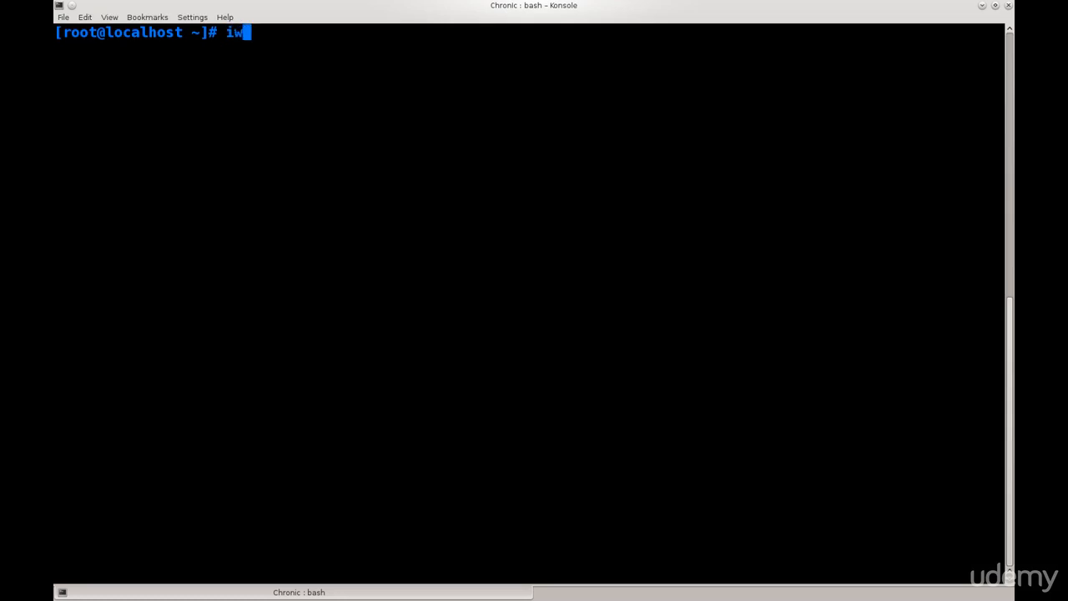
pyautogui.write('config')
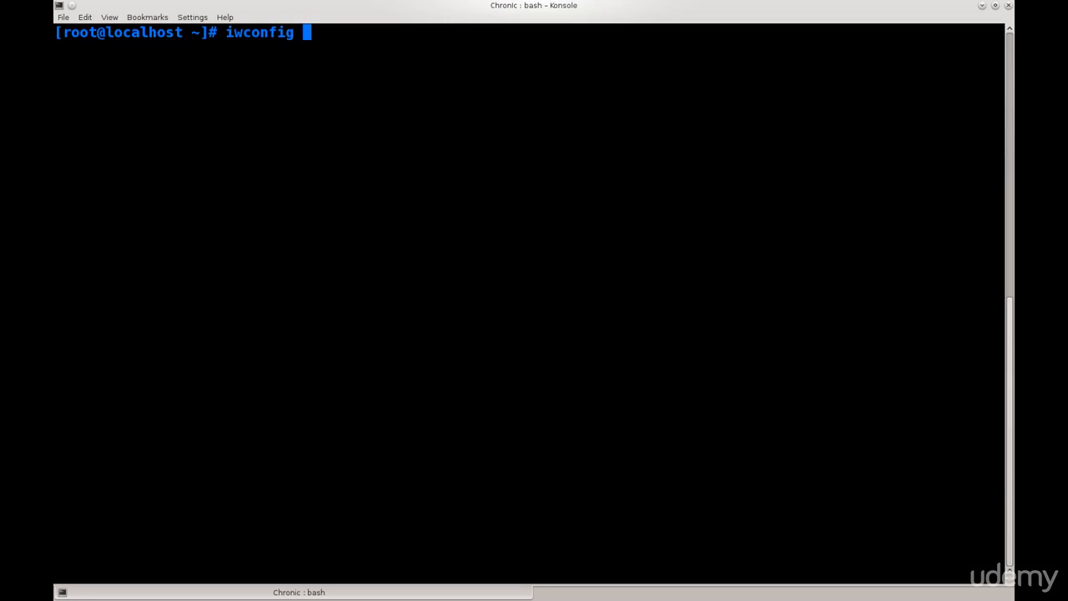
pyautogui.write('wlp2s0')
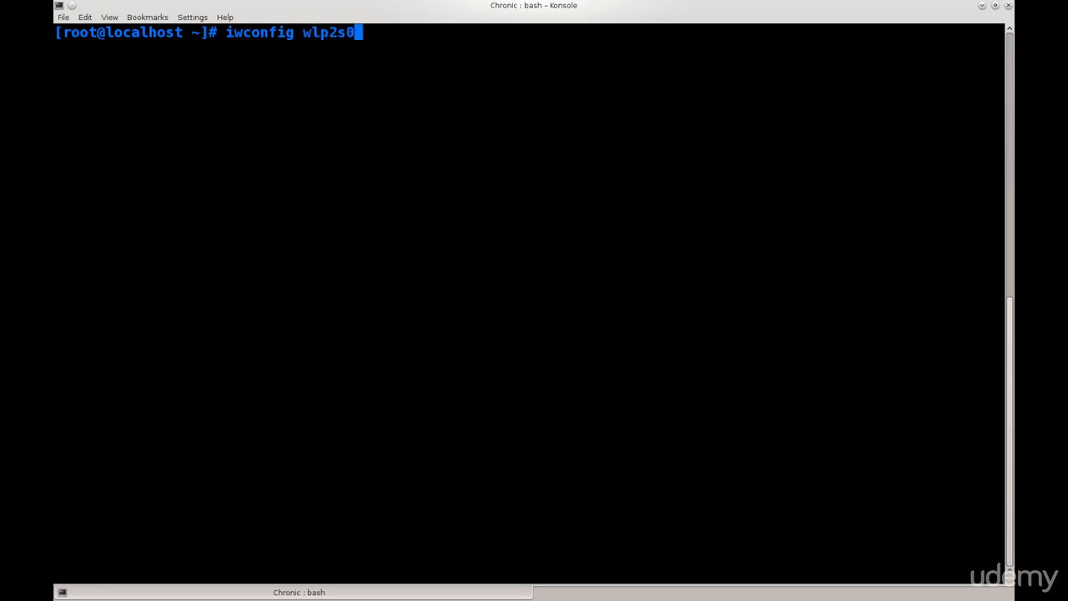
pyautogui.doubleClick(257, 32)
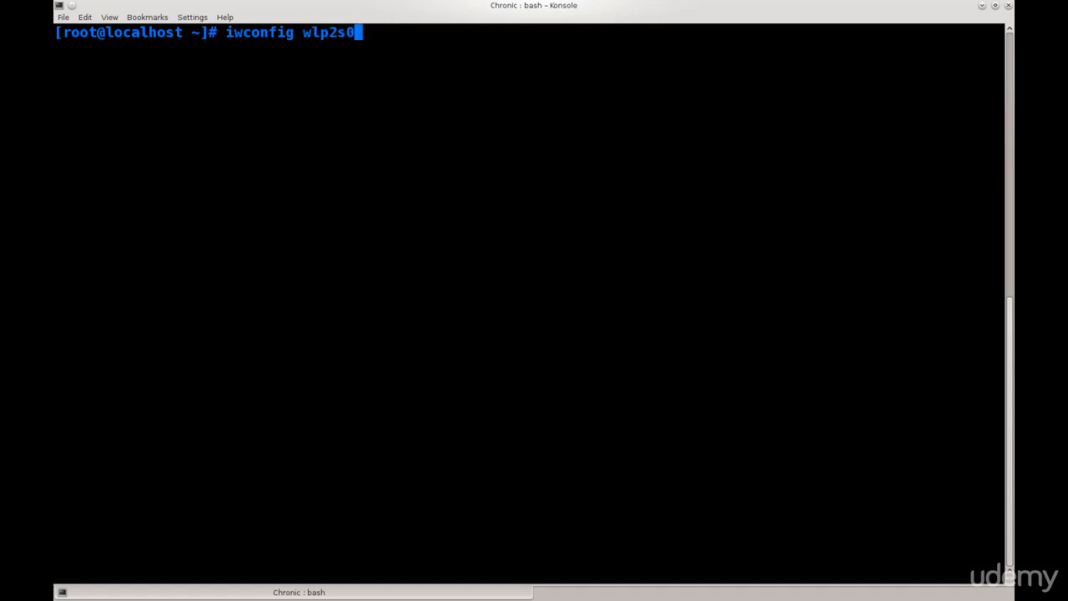
pyautogui.press('Return')
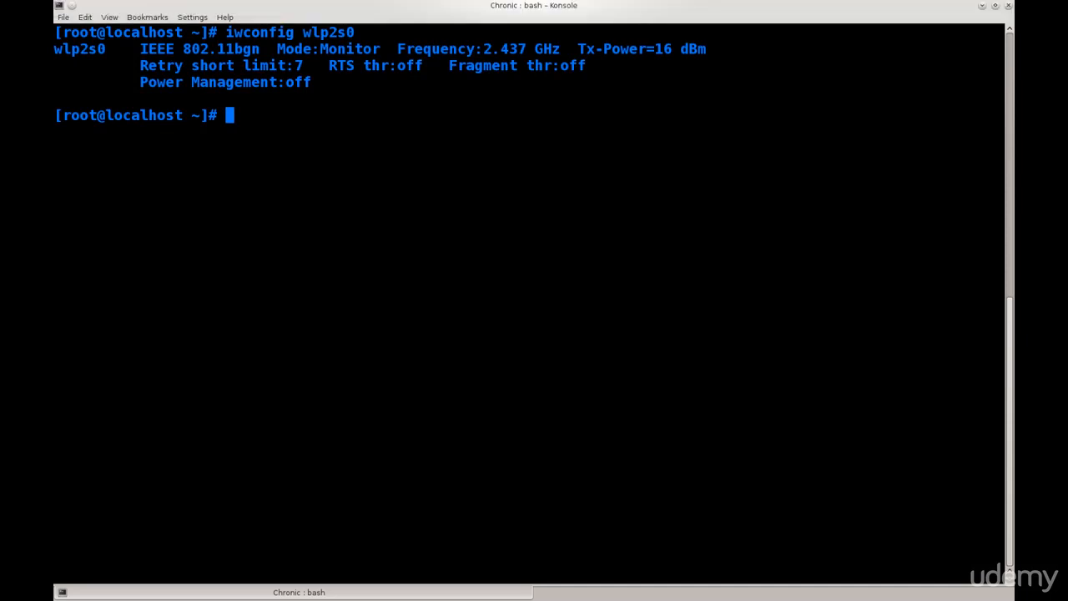
pyautogui.doubleClick(346, 48)
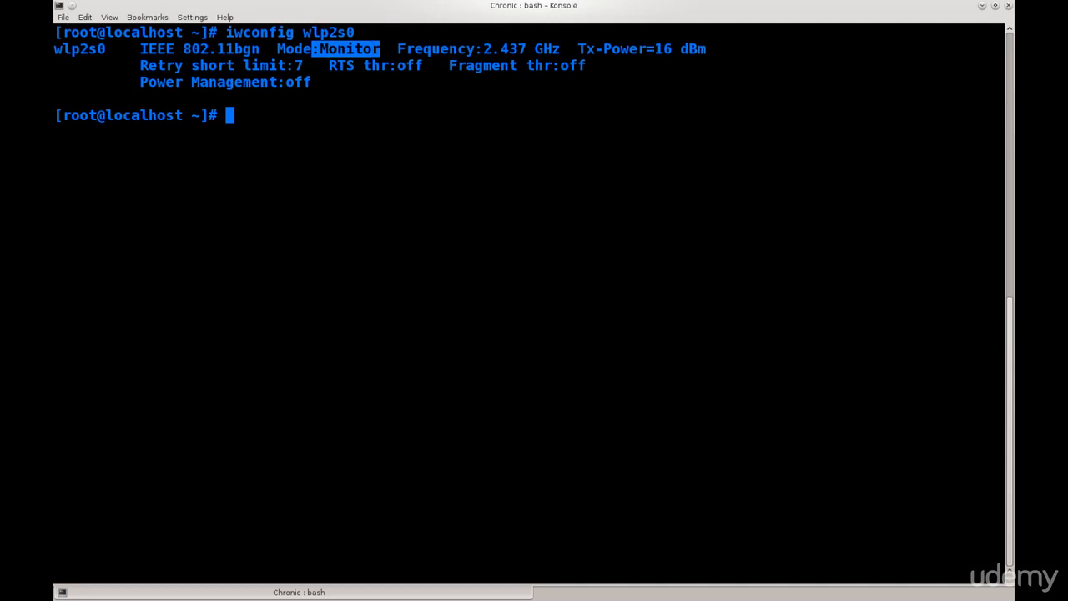